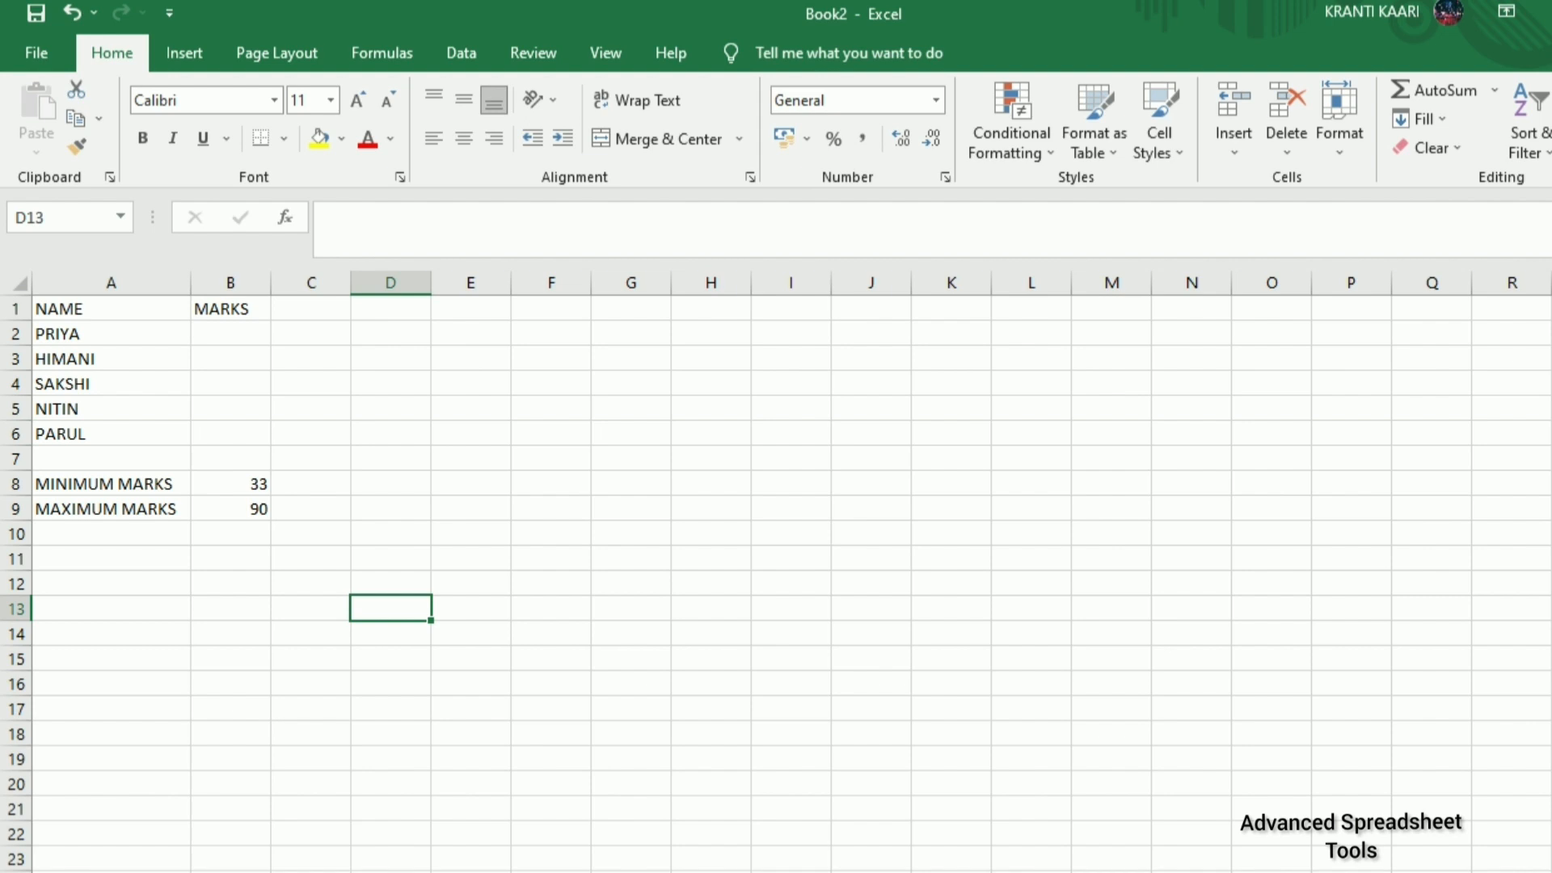
{"action": "mouse_move", "coordinate": [1178, 734]}
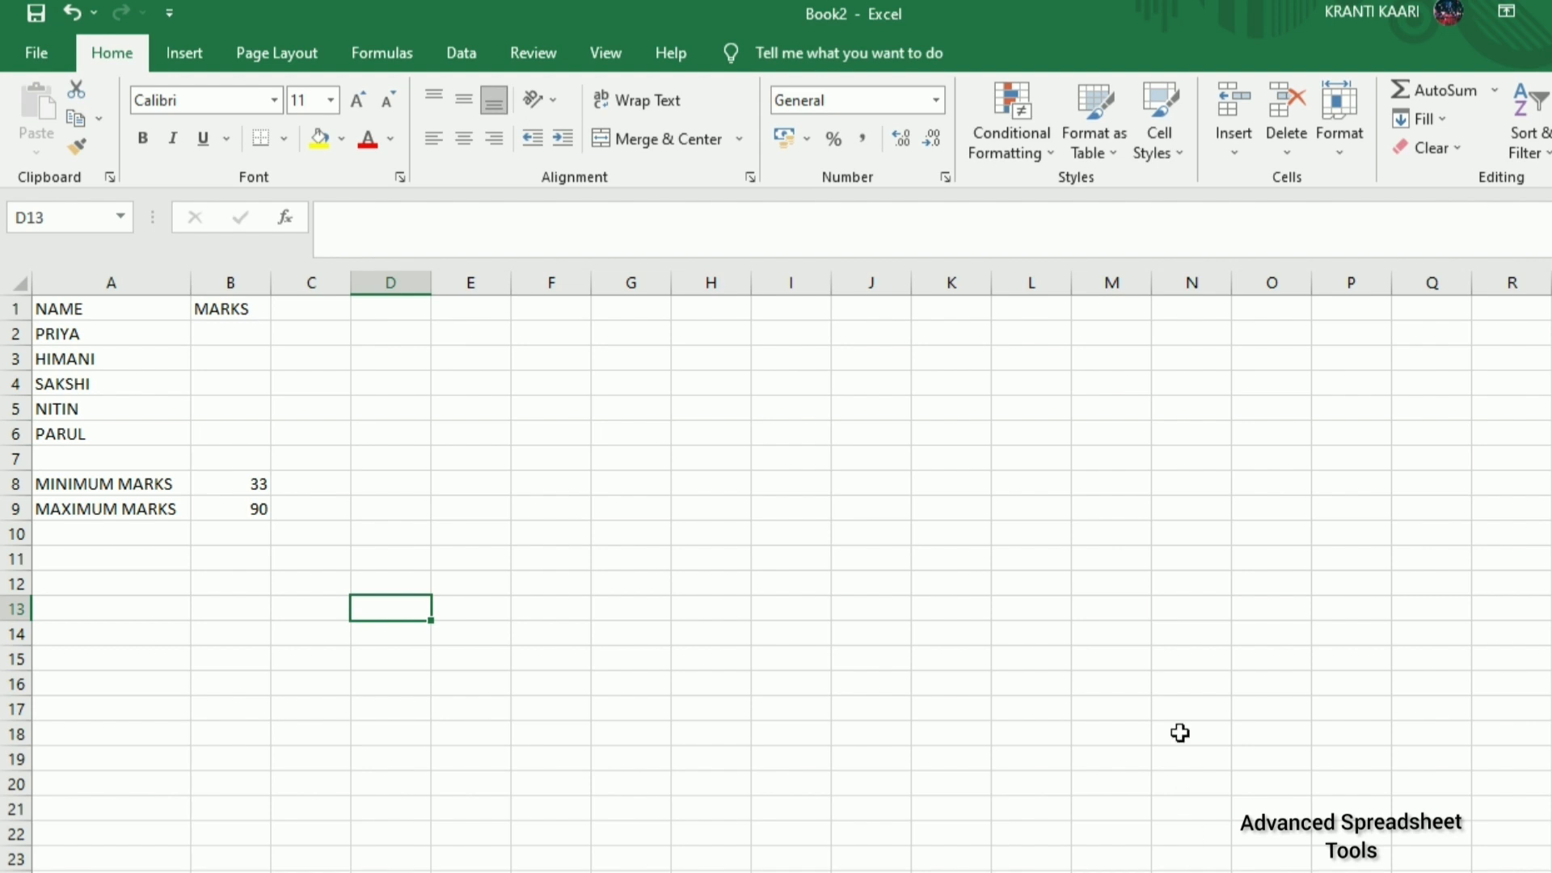
{"action": "mouse_move", "coordinate": [1217, 584]}
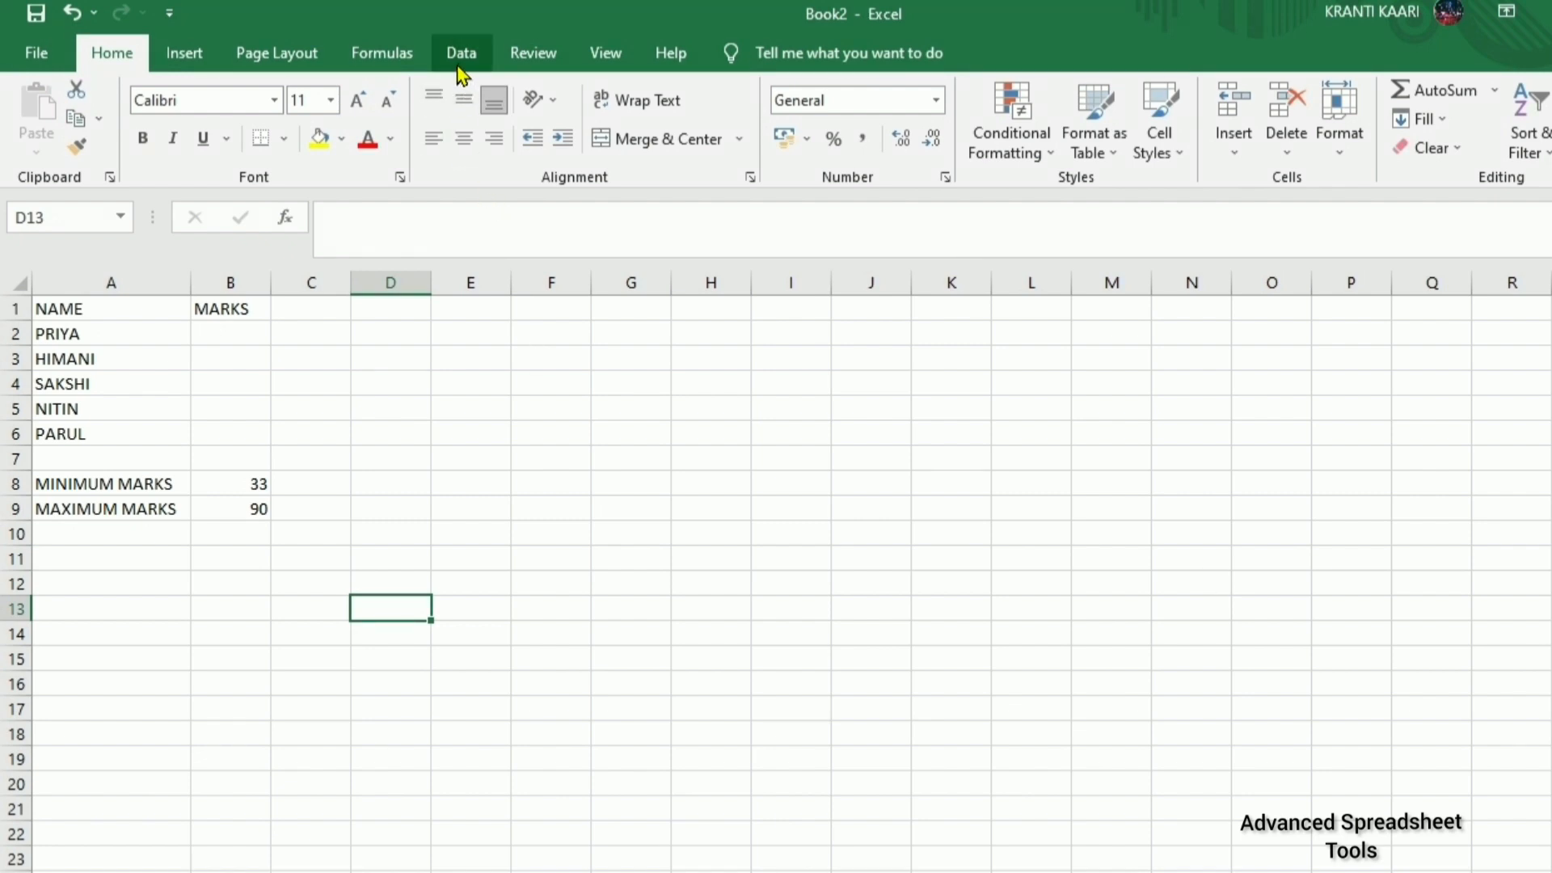
View the Data Validation dialog from the Data ribbon and dismiss it without changes.
{"action": "left_click", "coordinate": [461, 52]}
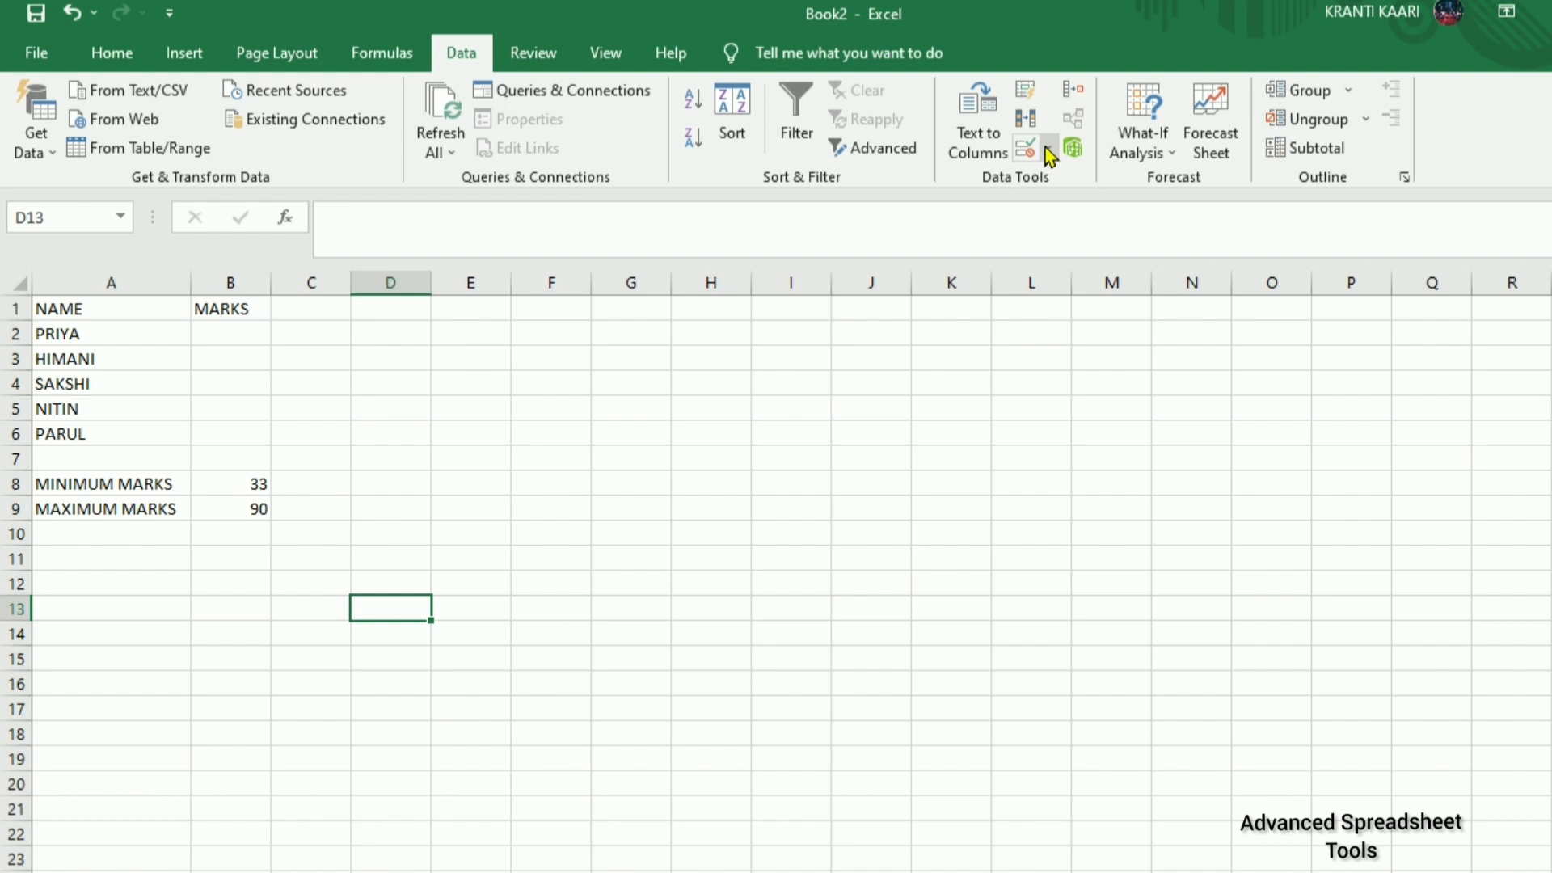
{"action": "left_click", "coordinate": [1028, 147]}
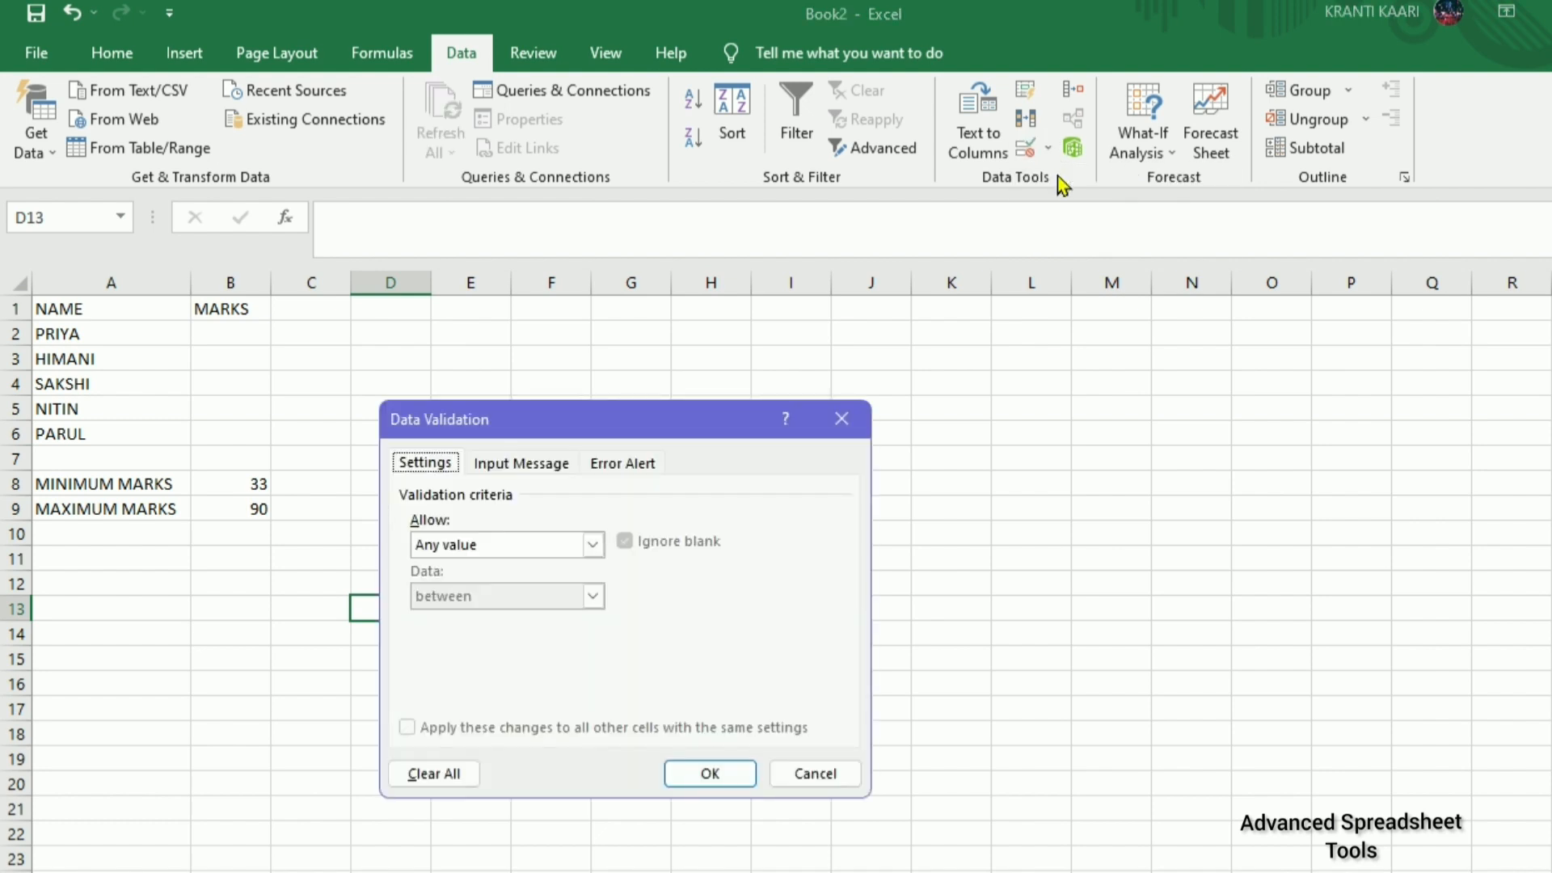
{"action": "mouse_move", "coordinate": [562, 669]}
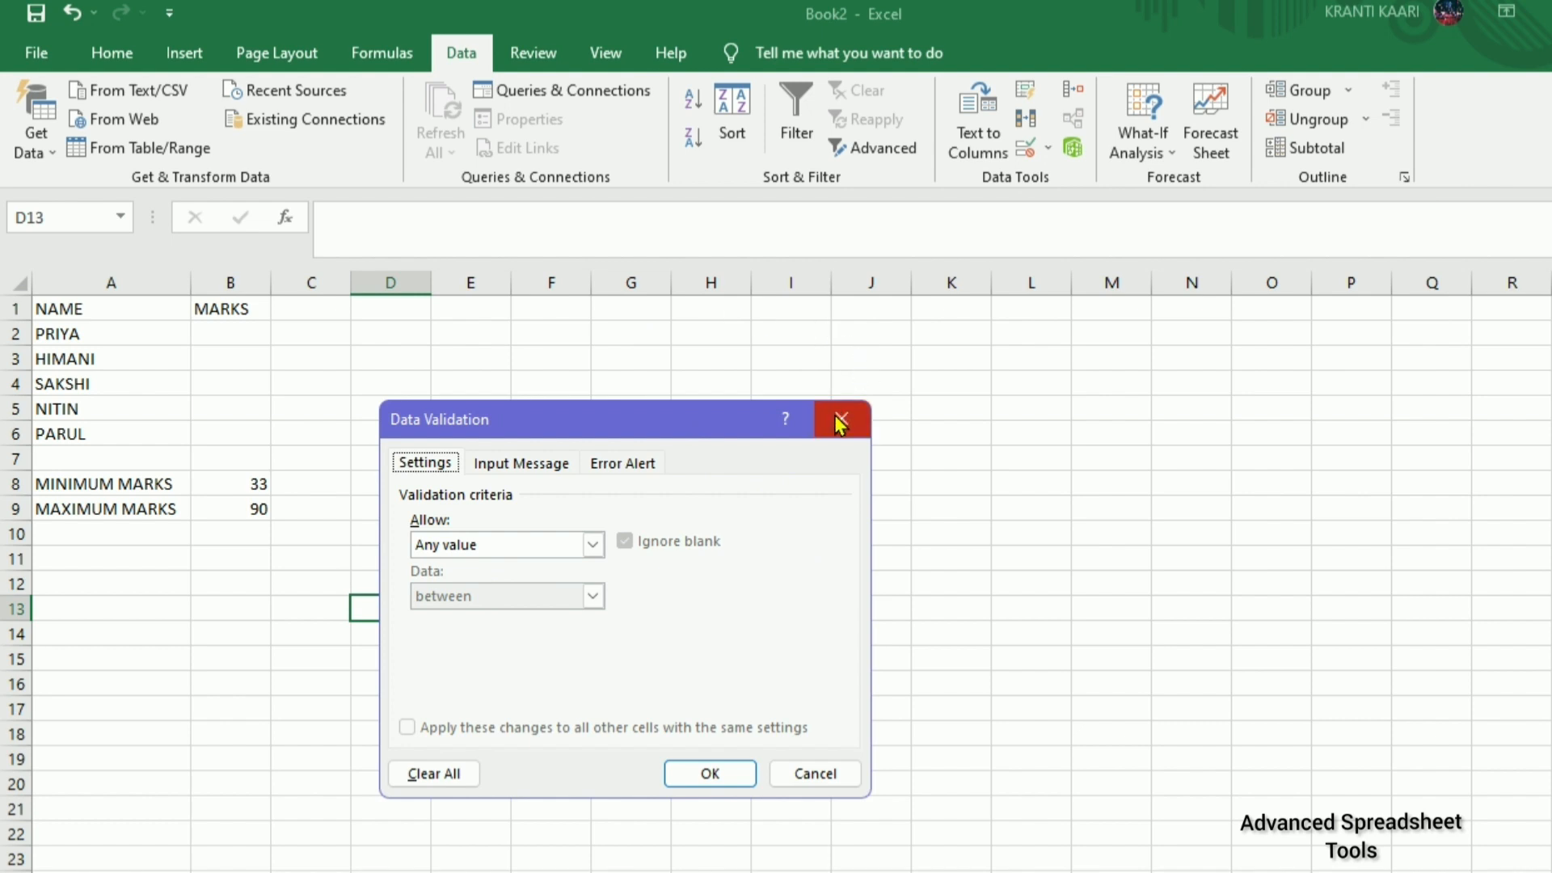
{"action": "left_click", "coordinate": [840, 419]}
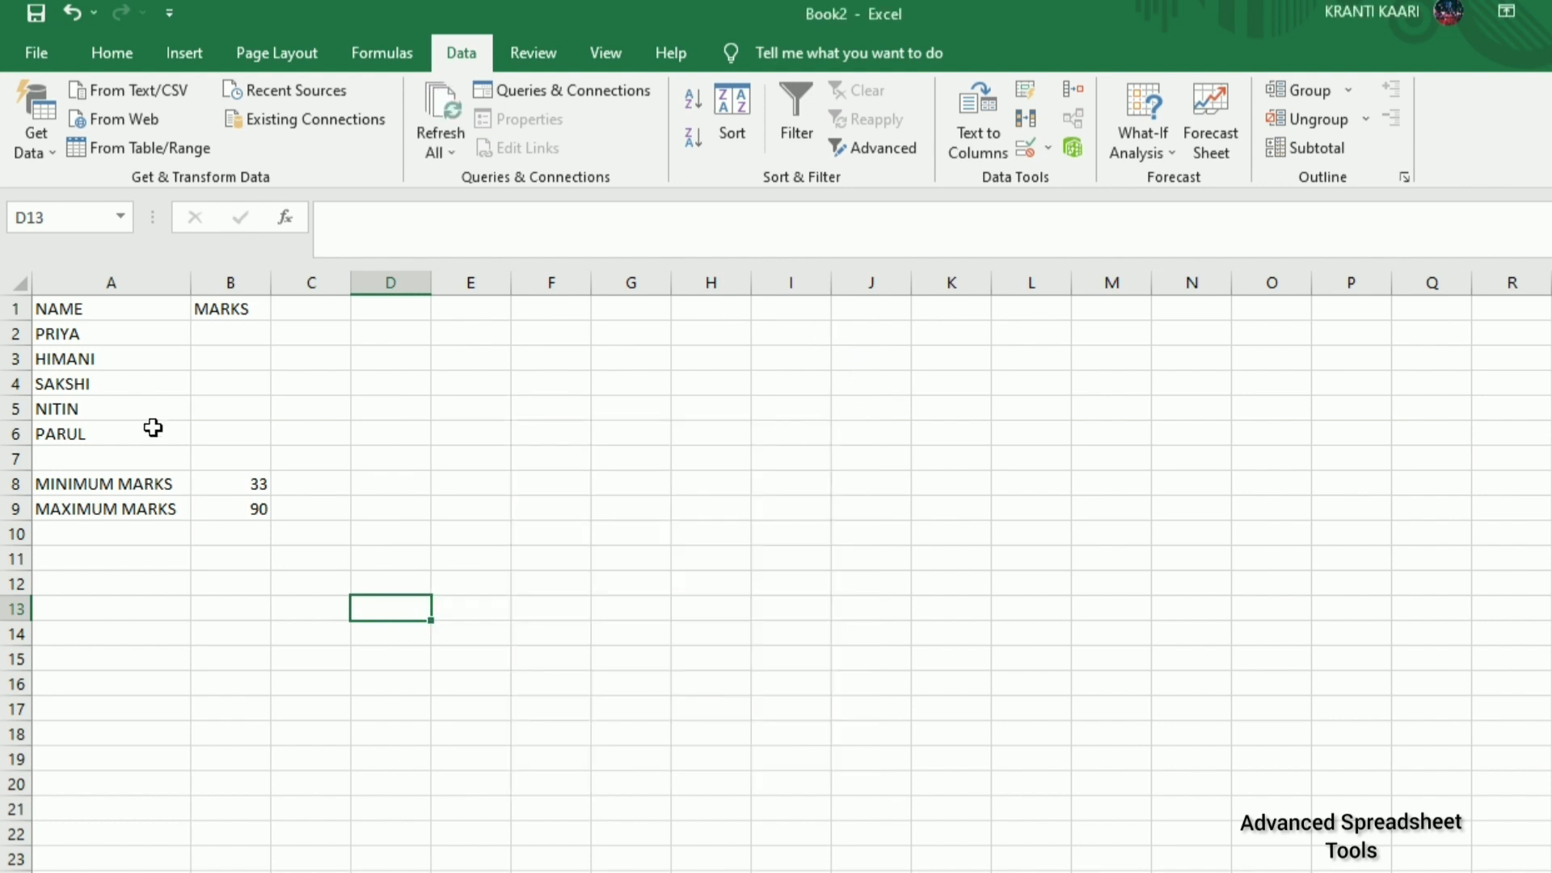
{"action": "mouse_move", "coordinate": [226, 334]}
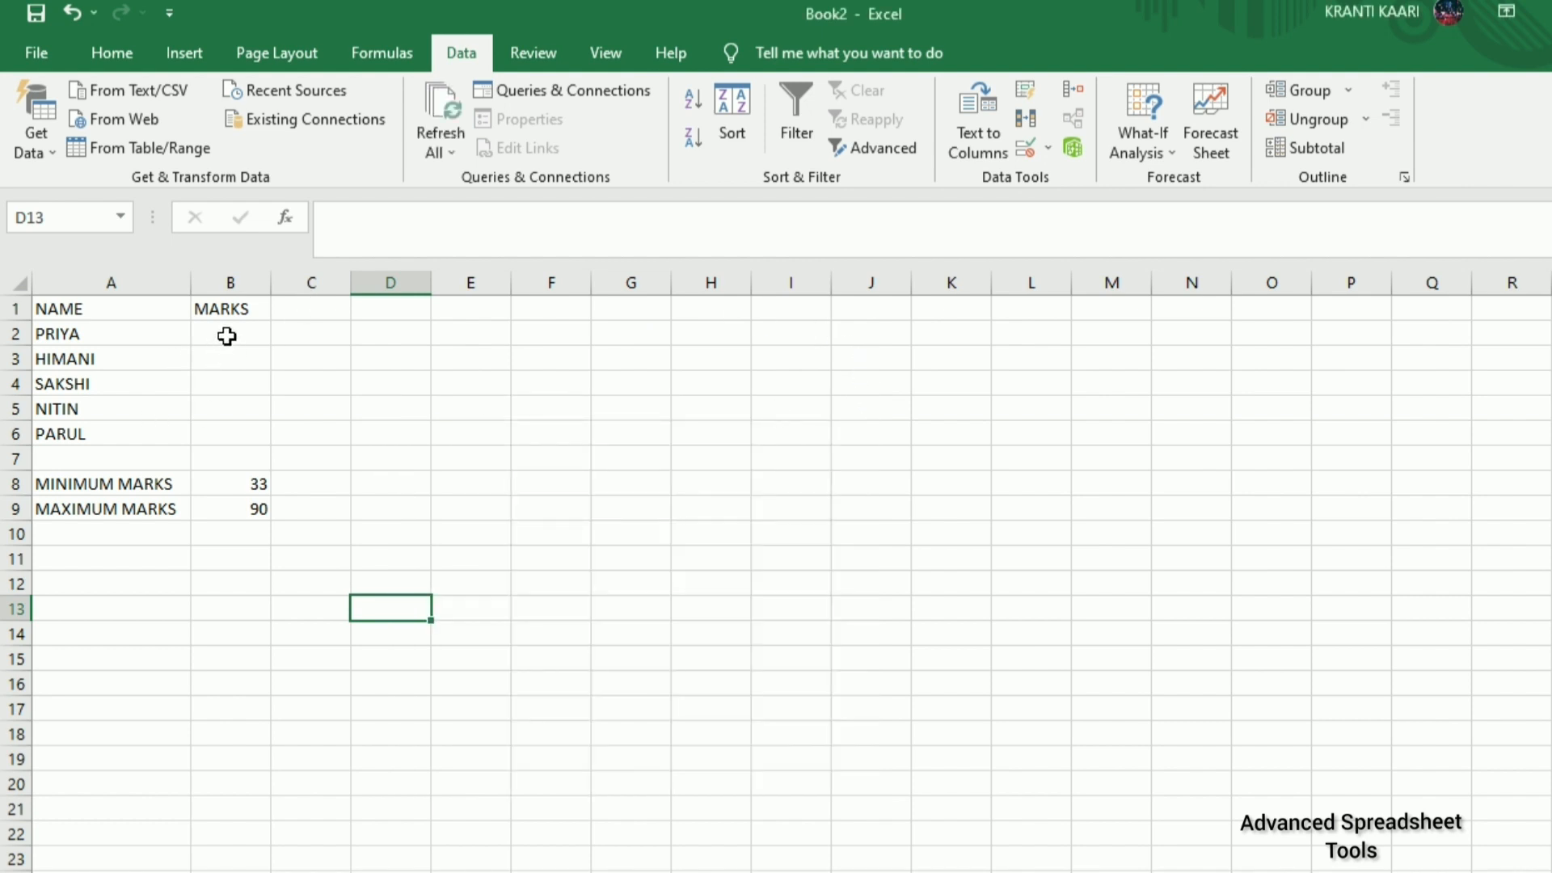
Validate B2:B6 to allow only whole numbers between minimum 33 and maximum 90.
{"action": "left_click_drag", "start_coordinate": [228, 333], "coordinate": [228, 433]}
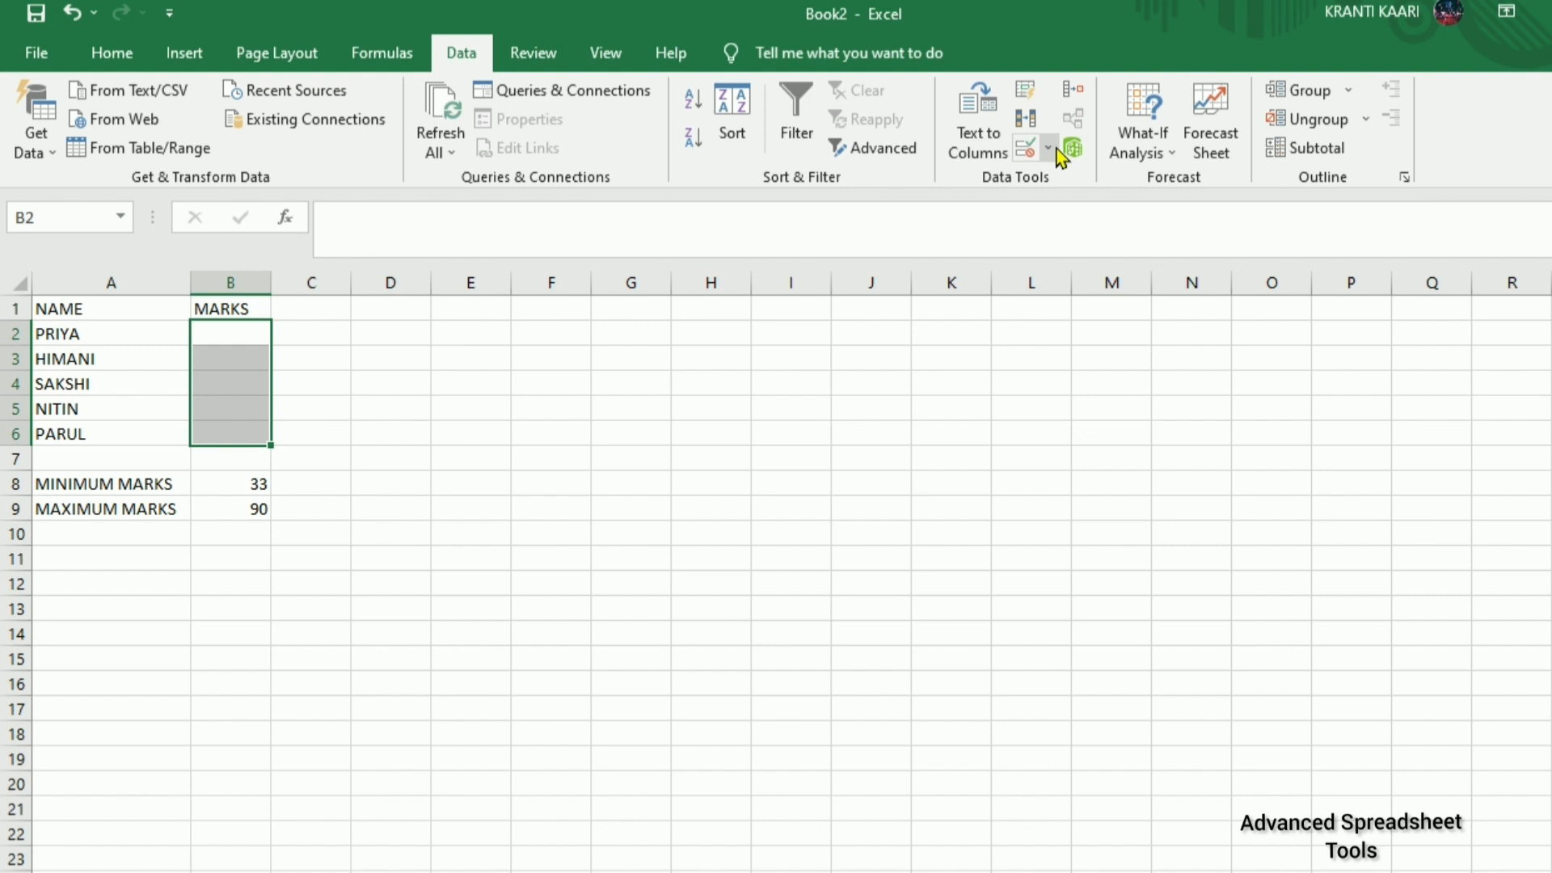
{"action": "left_click", "coordinate": [1028, 149]}
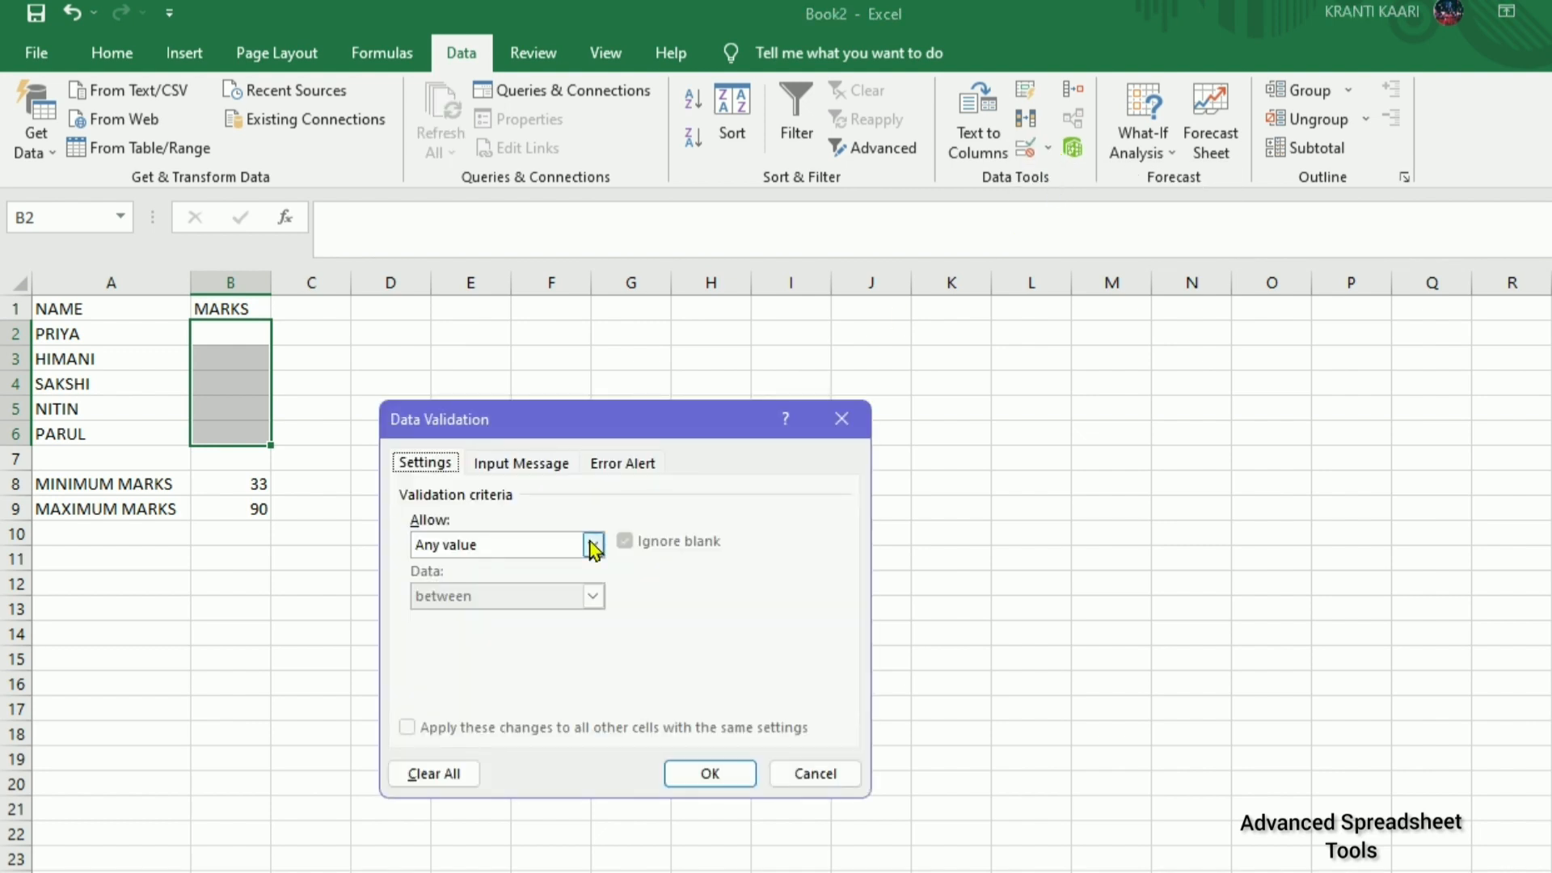
{"action": "left_click", "coordinate": [591, 545]}
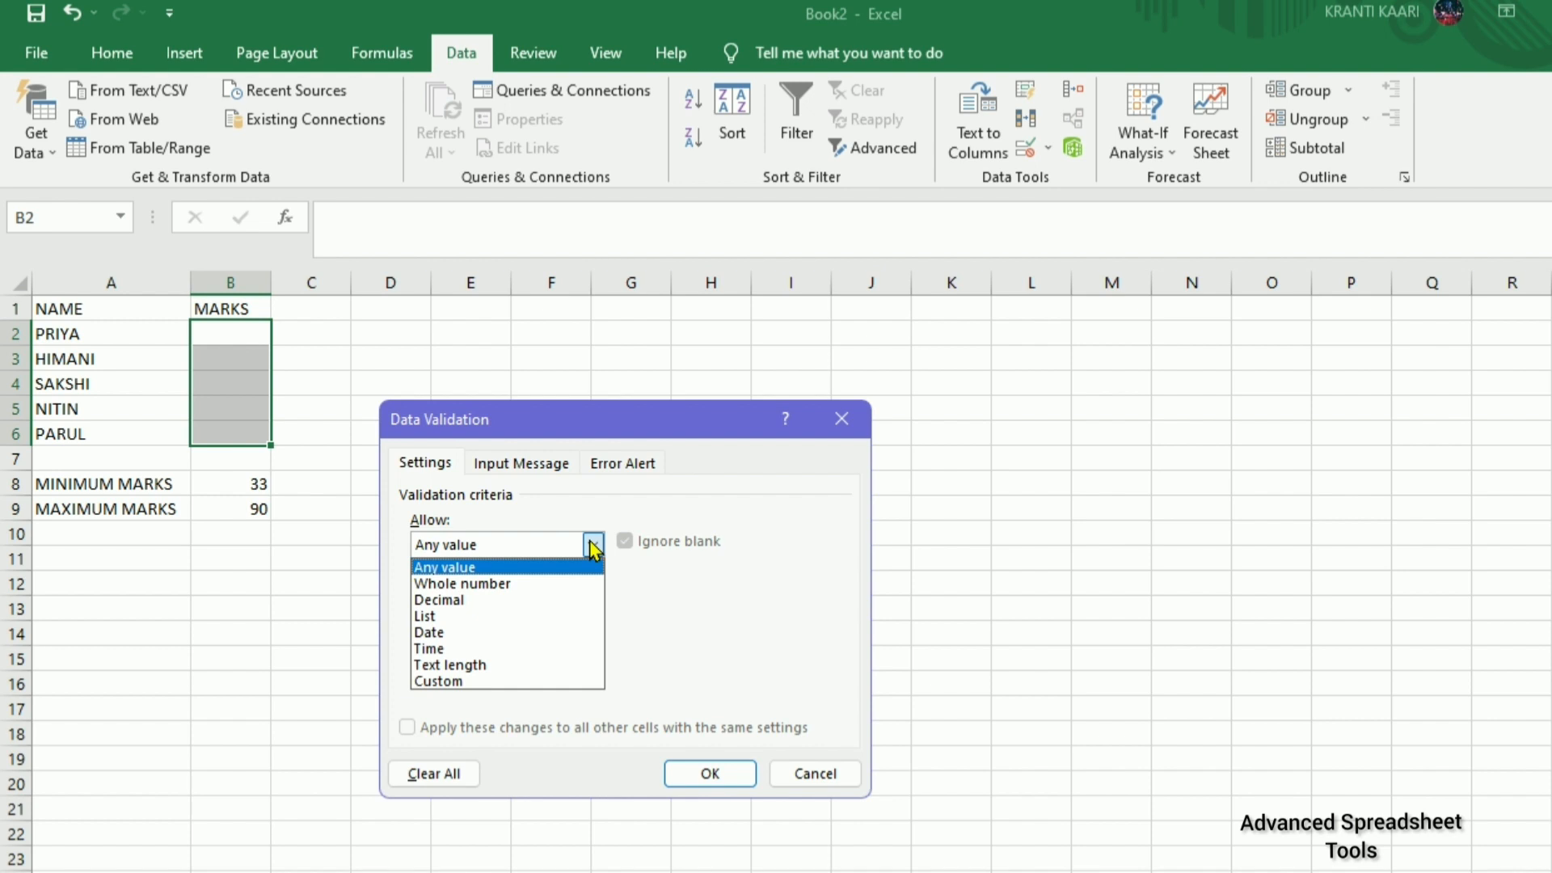
{"action": "left_click", "coordinate": [461, 583]}
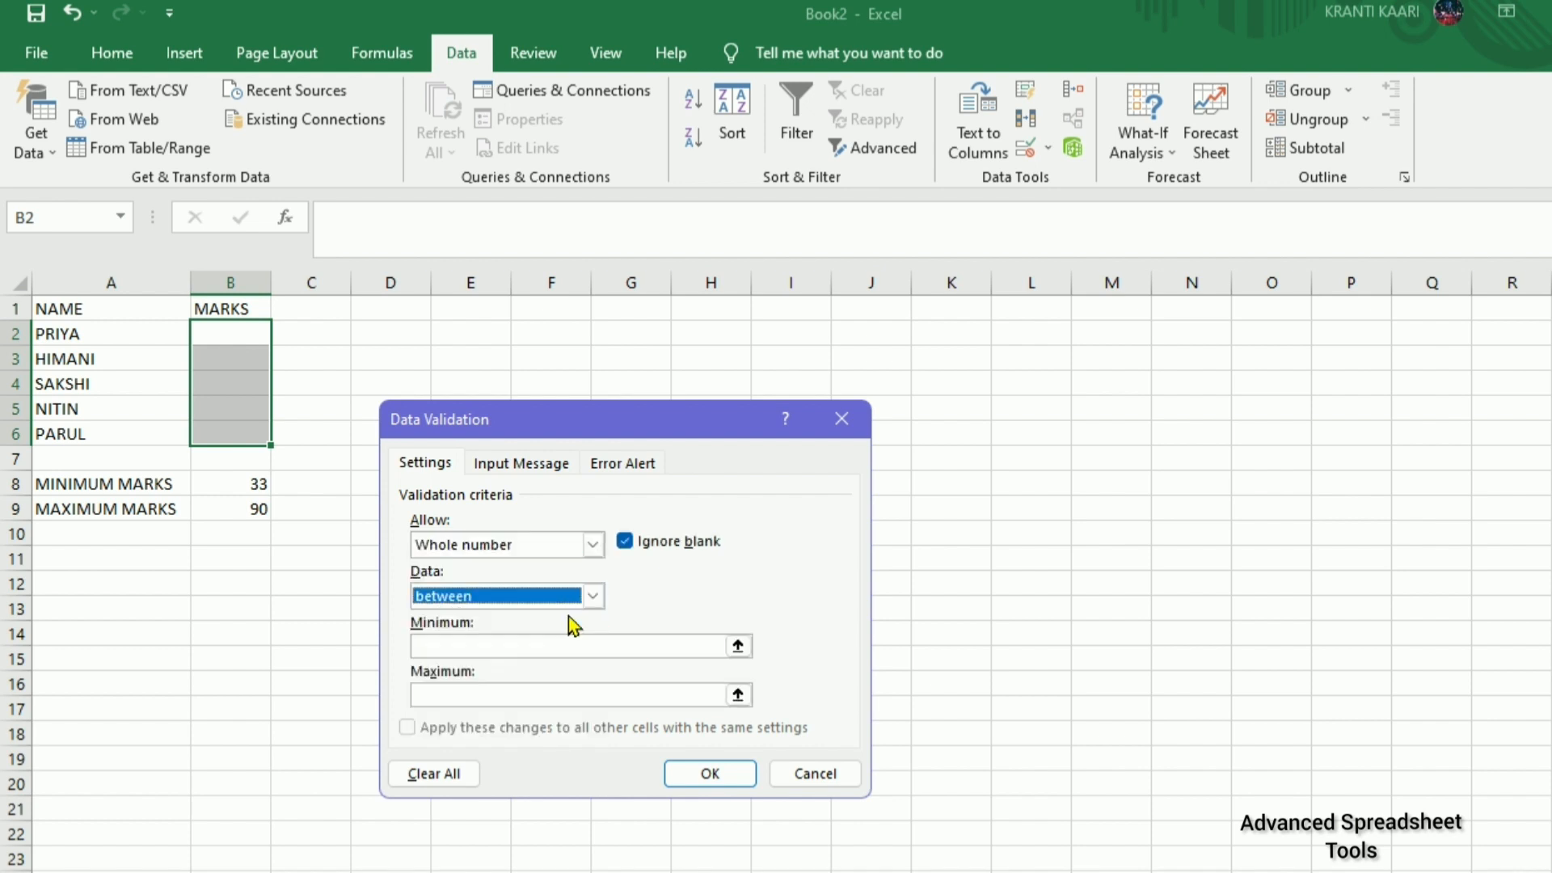
{"action": "left_click", "coordinate": [578, 645]}
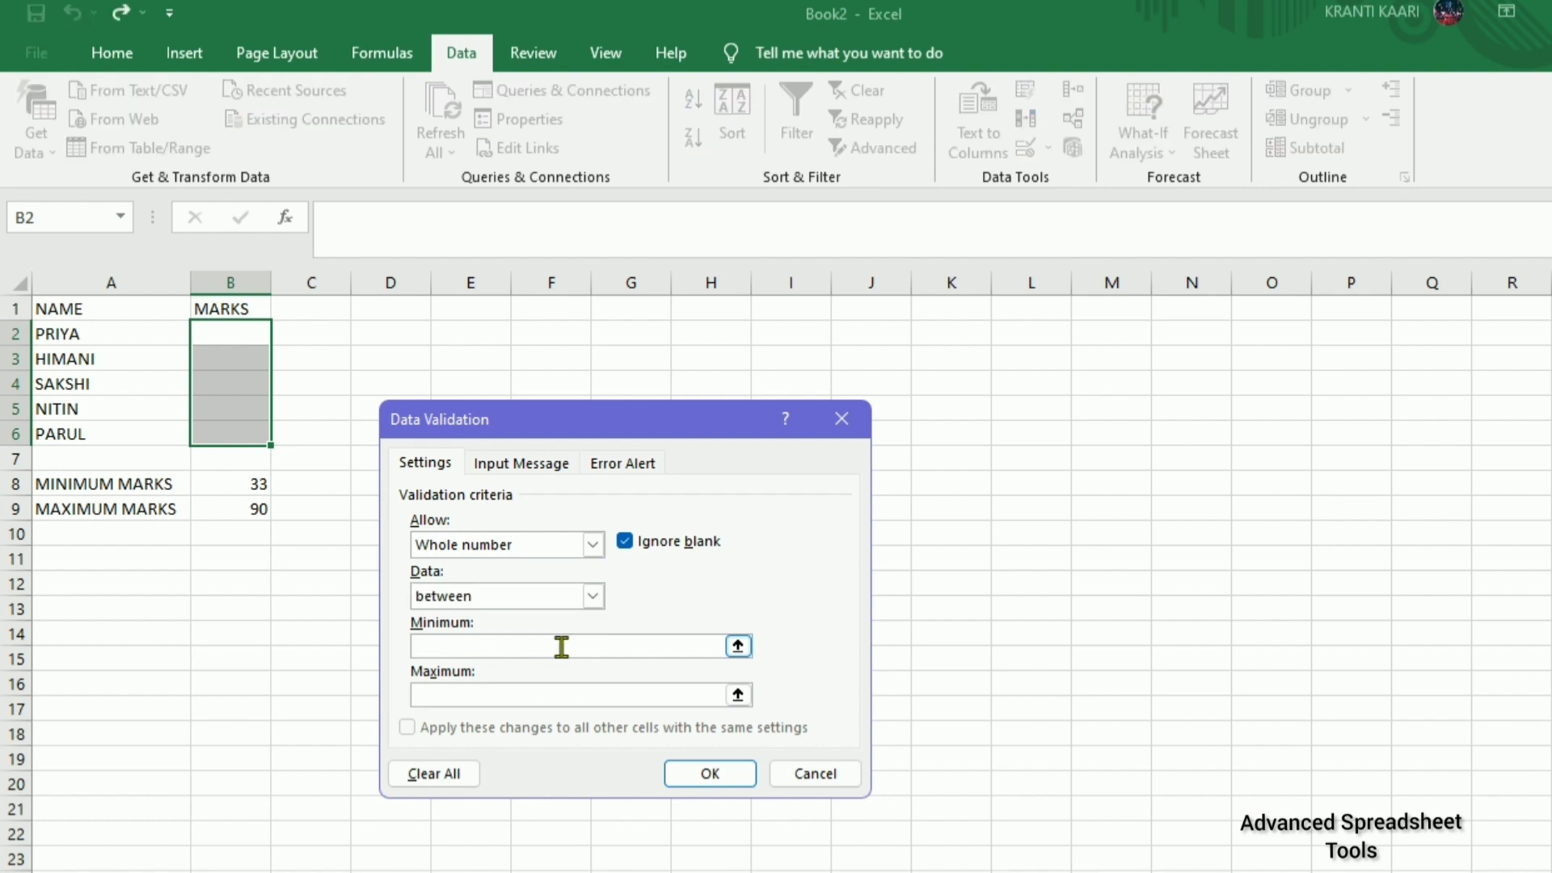
{"action": "type", "text": "33"}
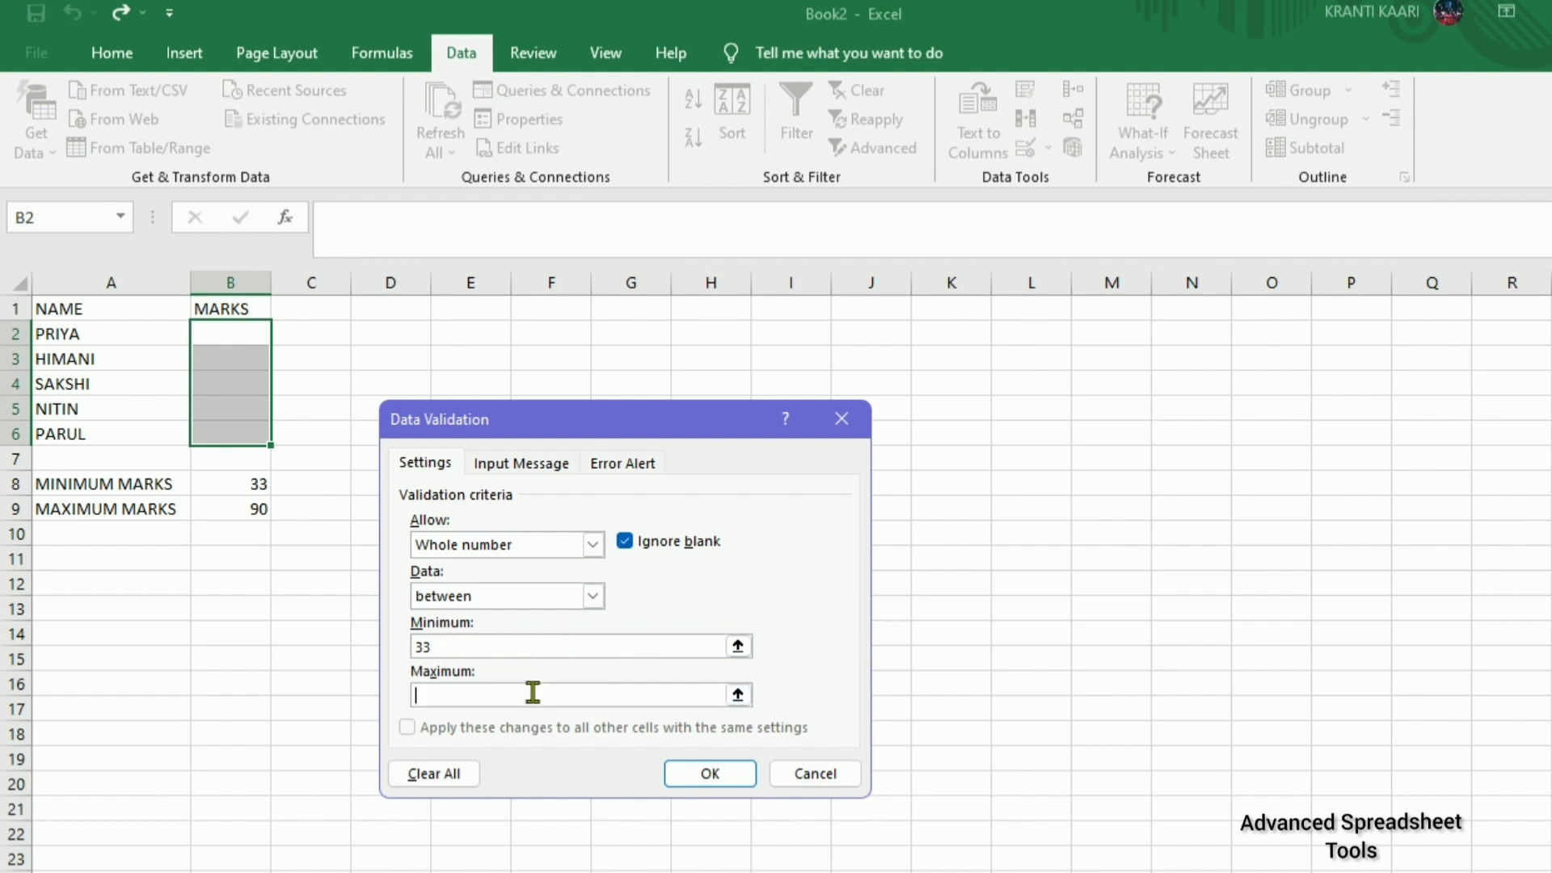
{"action": "type", "text": "90"}
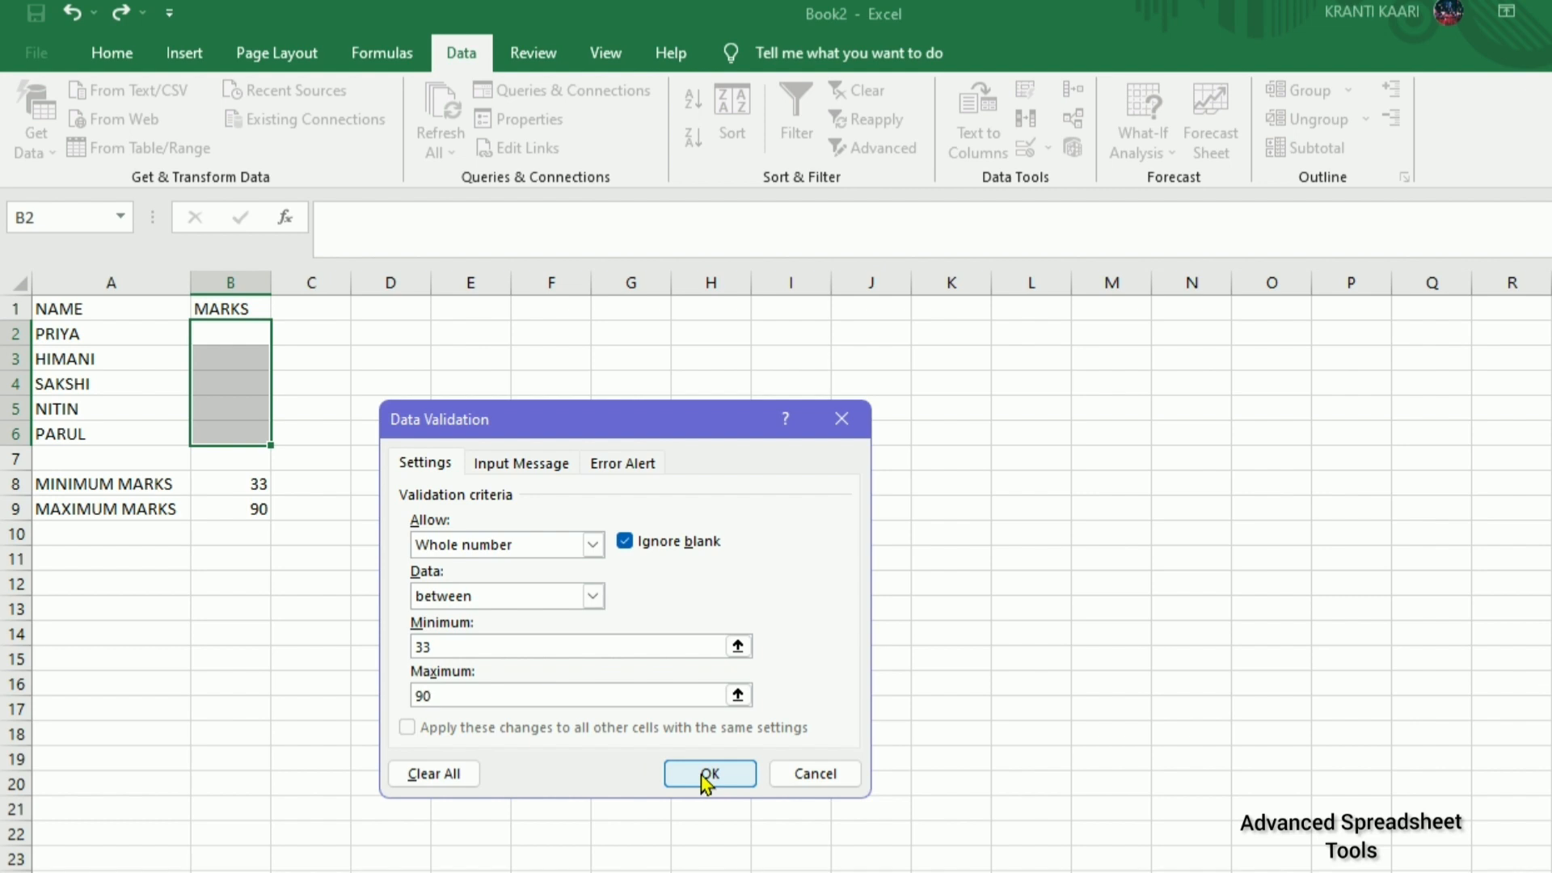
{"action": "left_click", "coordinate": [708, 772]}
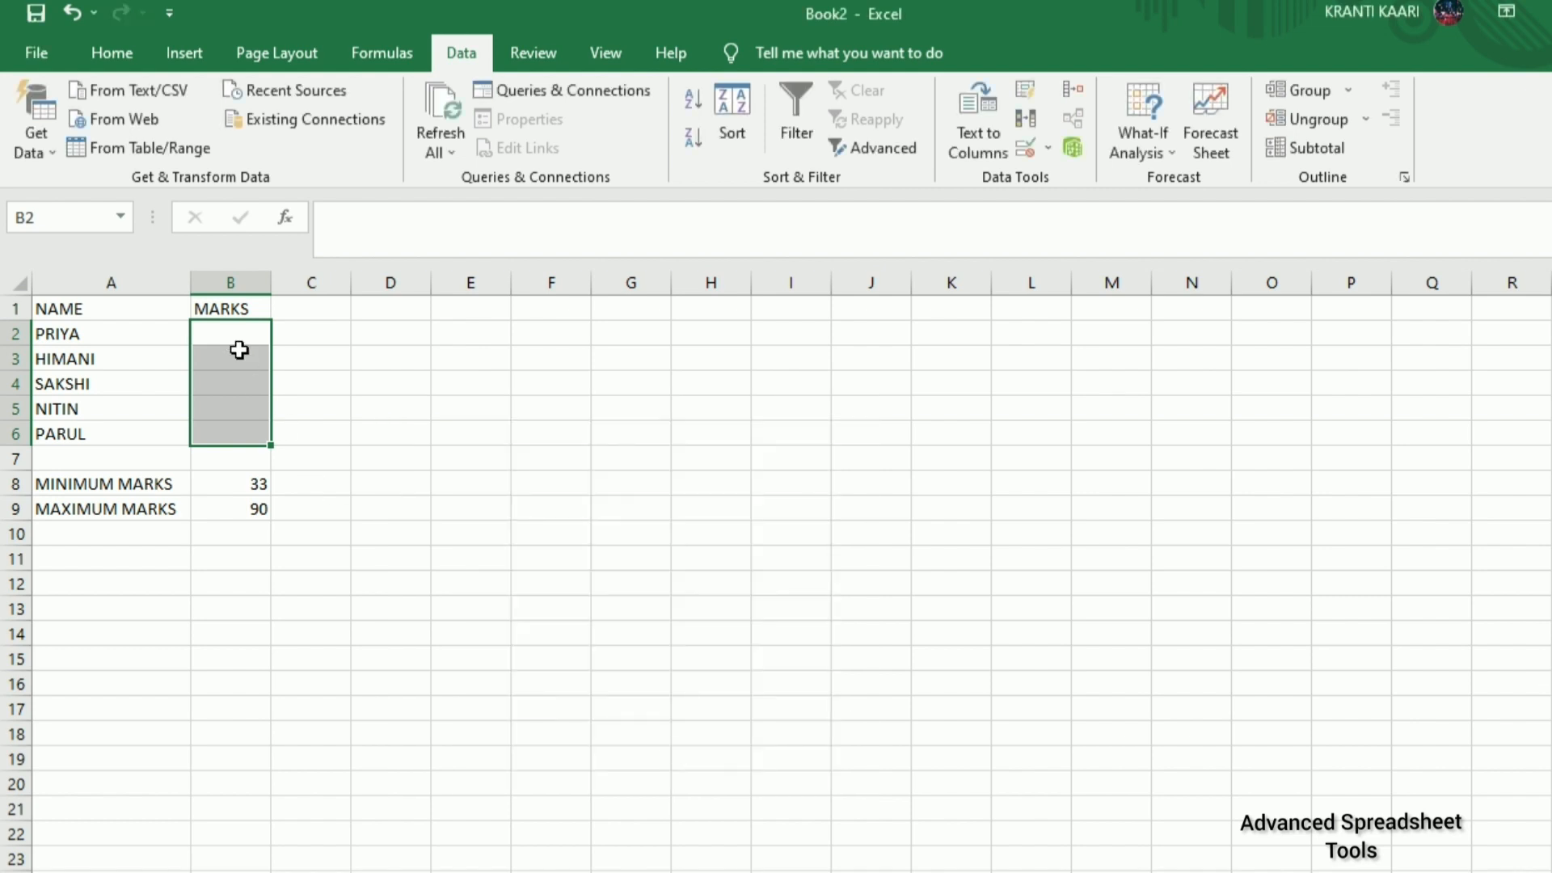
Enter PRIYA's mark of 50 in B2, accepted as within range.
{"action": "left_click", "coordinate": [230, 333]}
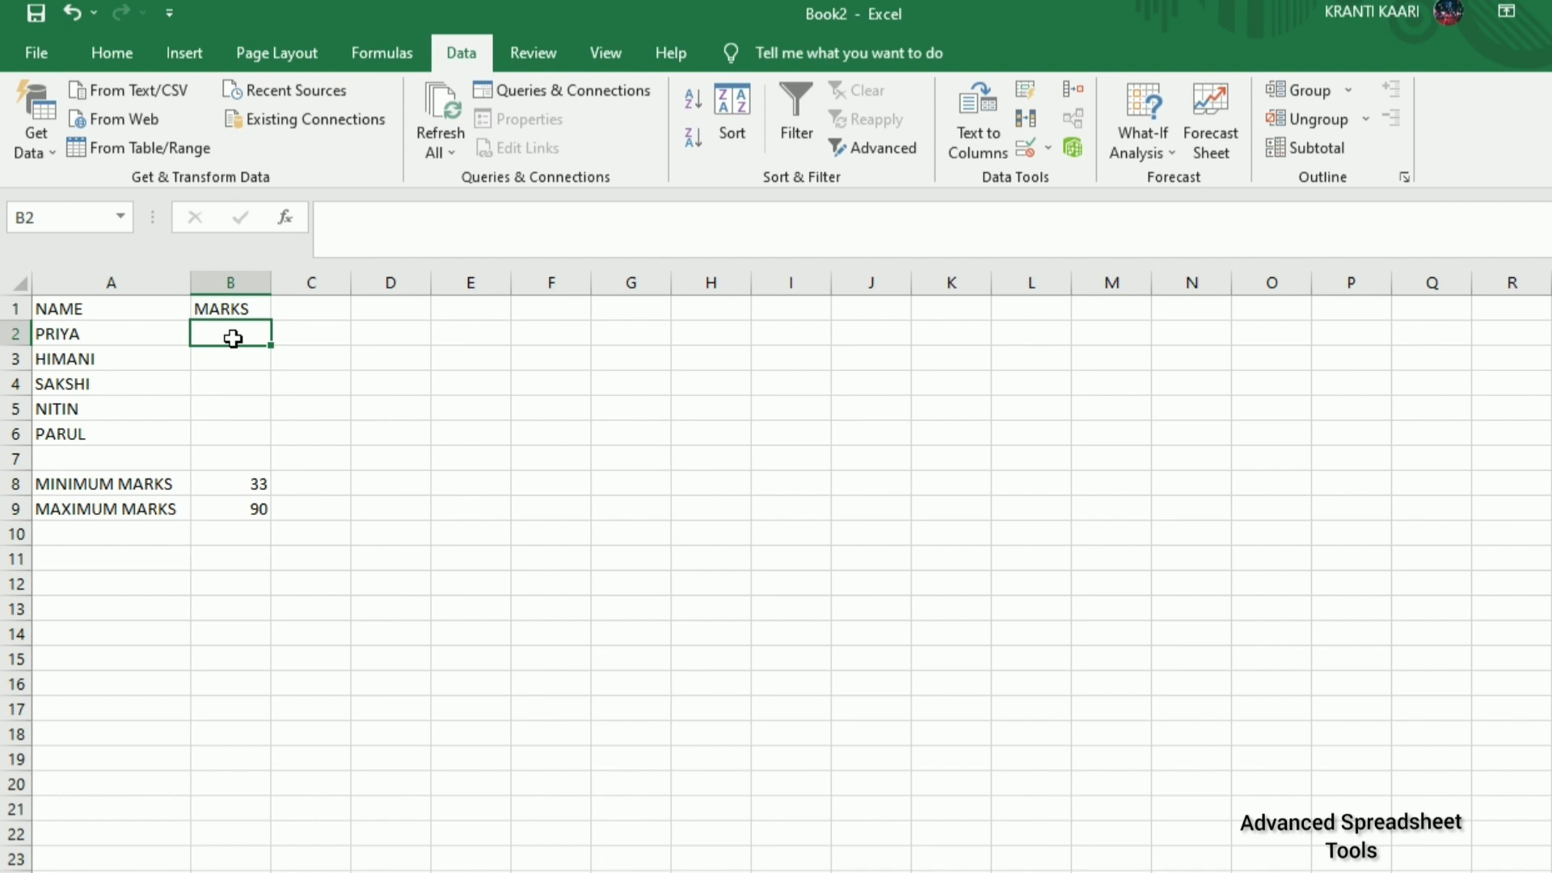
{"action": "type", "text": "50"}
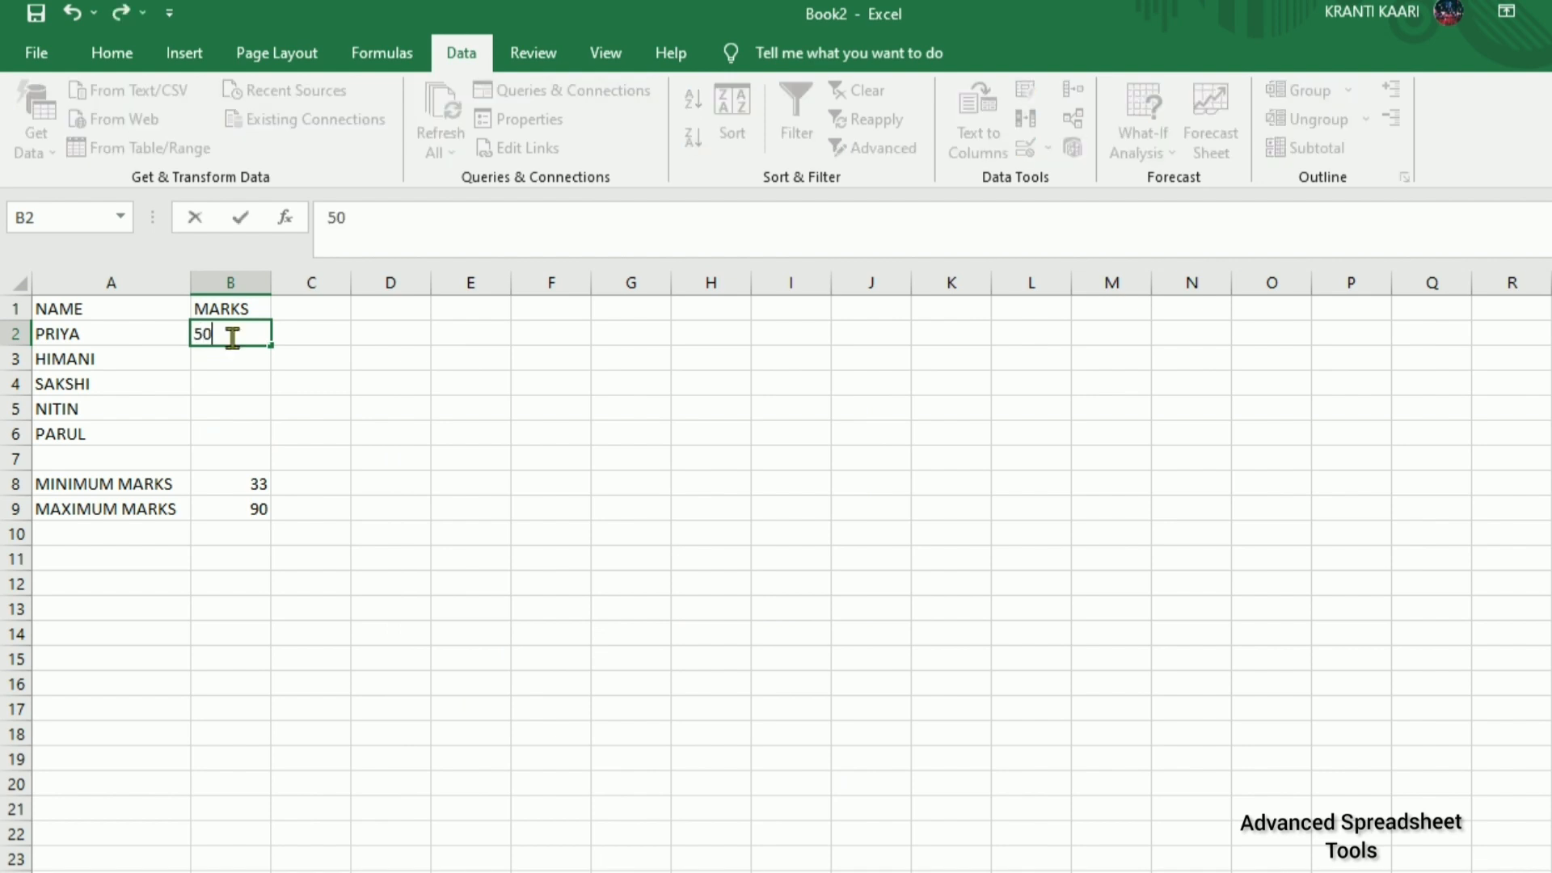
{"action": "key", "text": "enter"}
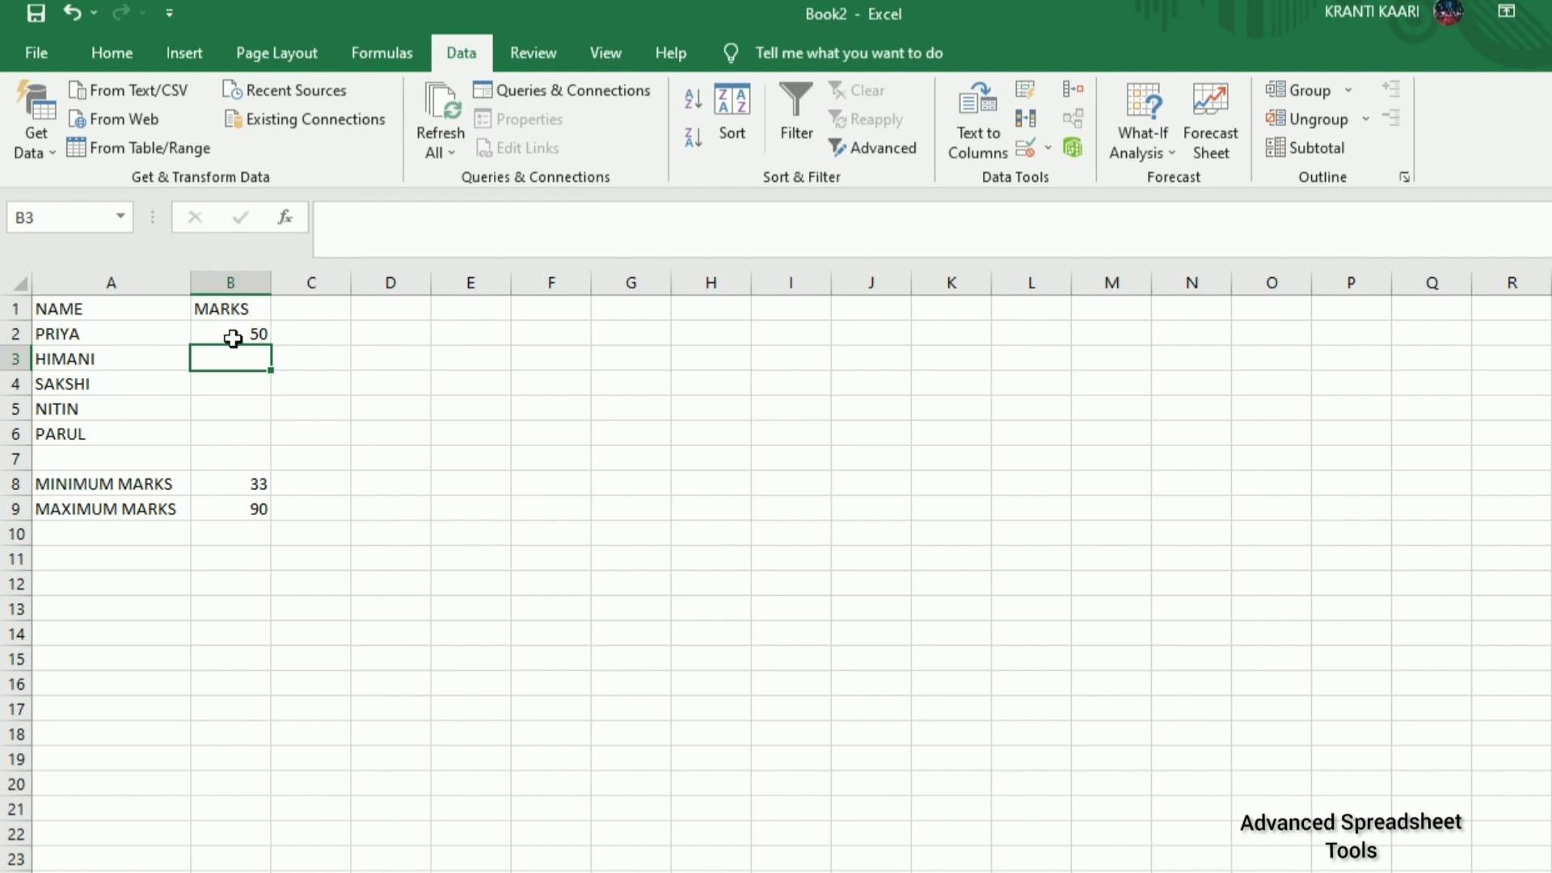
{"action": "mouse_move", "coordinate": [236, 355]}
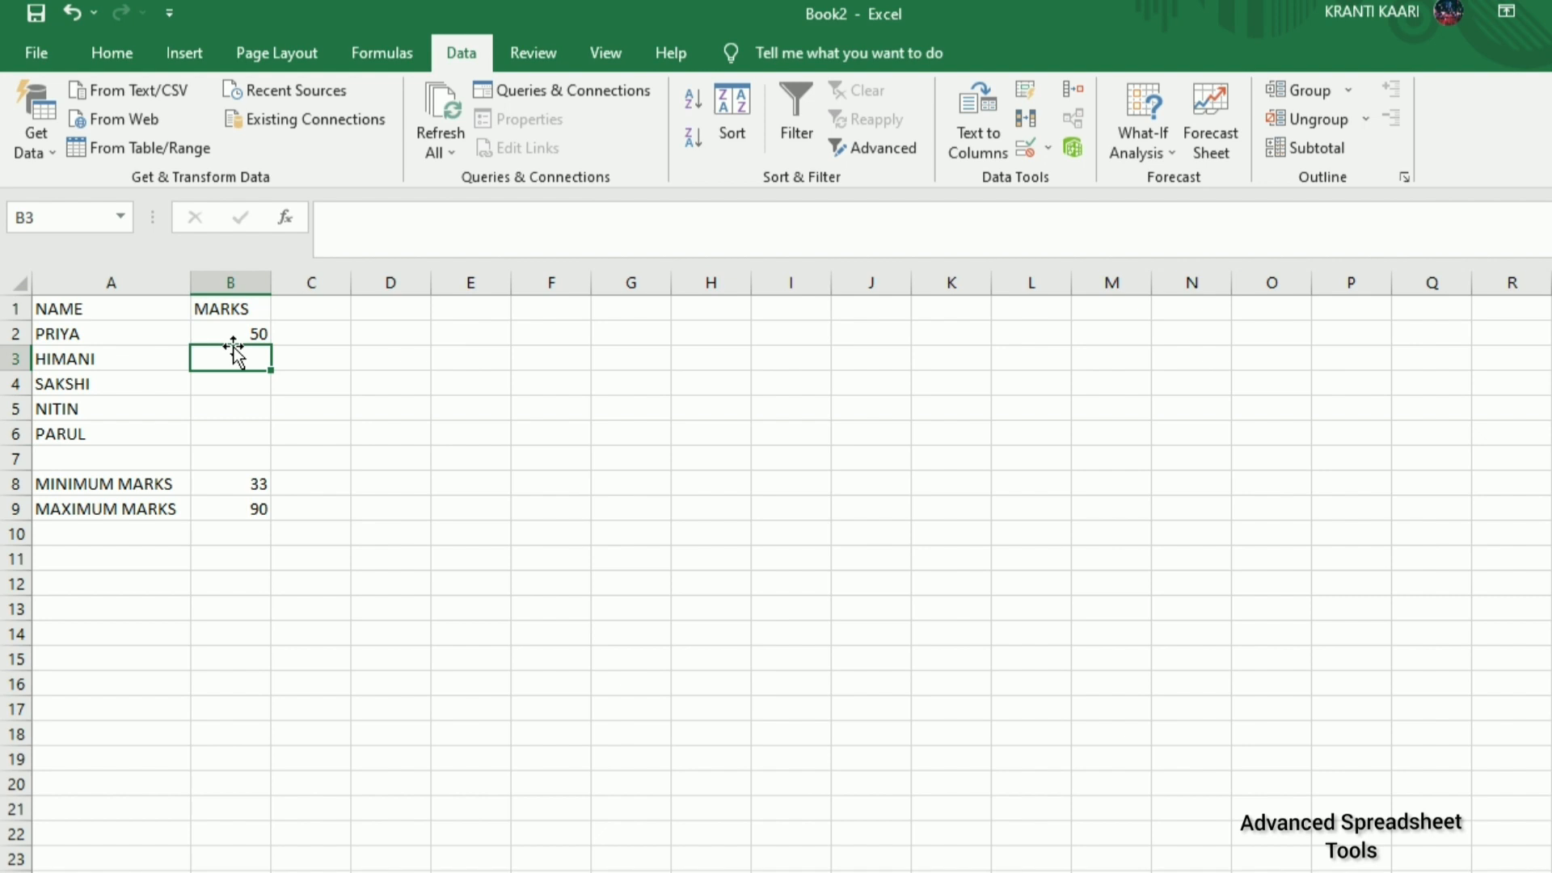
Attempt a mark of 32 for HIMANI in B3 and choose Retry on the rejection.
{"action": "type", "text": "32"}
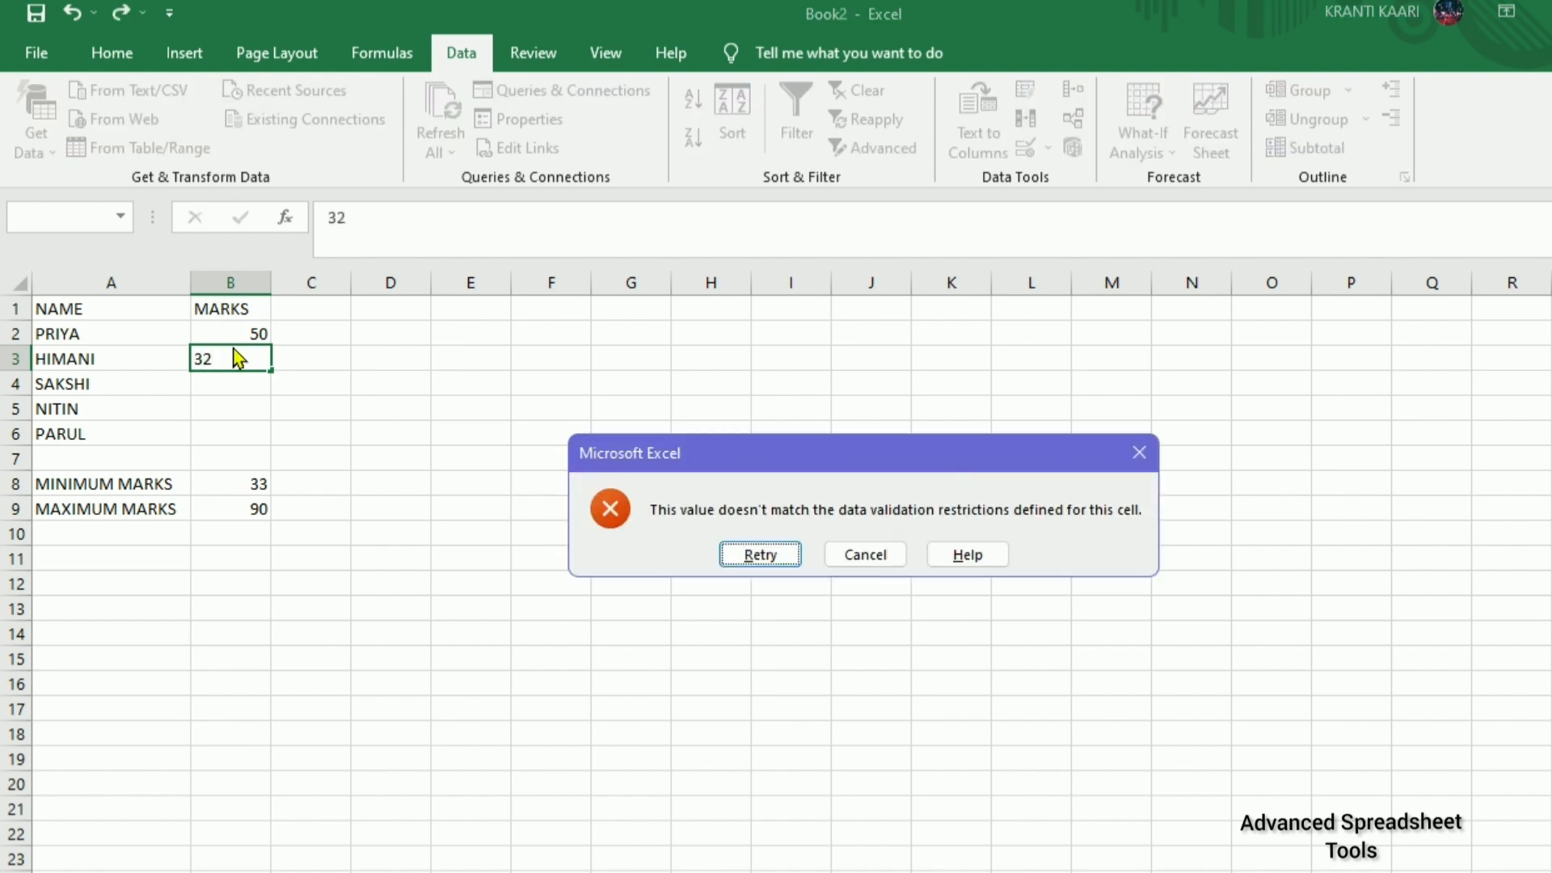
{"action": "mouse_move", "coordinate": [664, 662]}
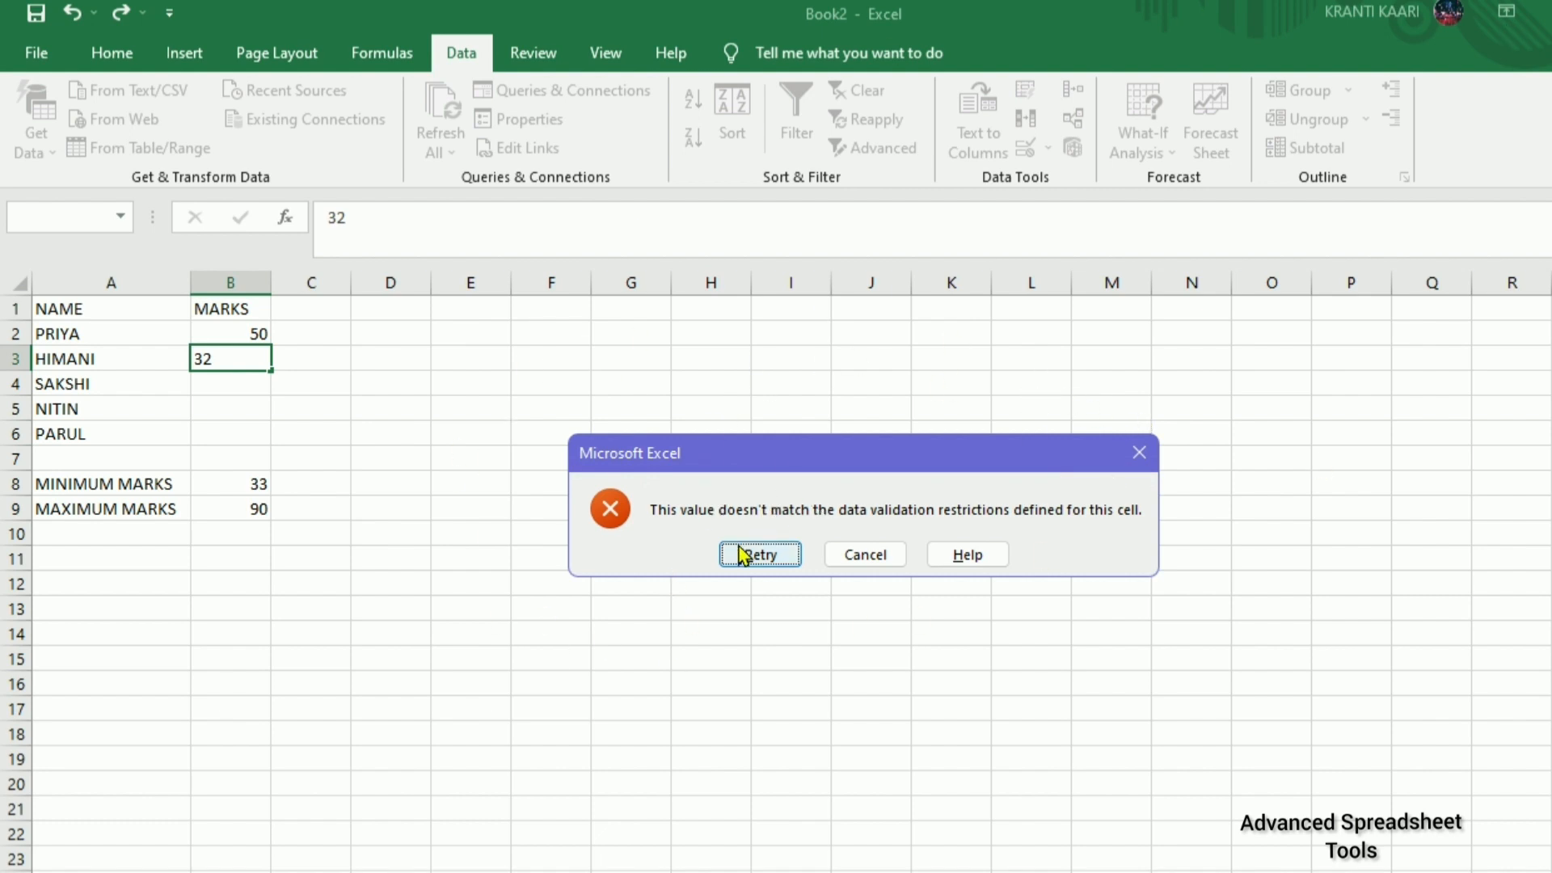
{"action": "left_click", "coordinate": [760, 552]}
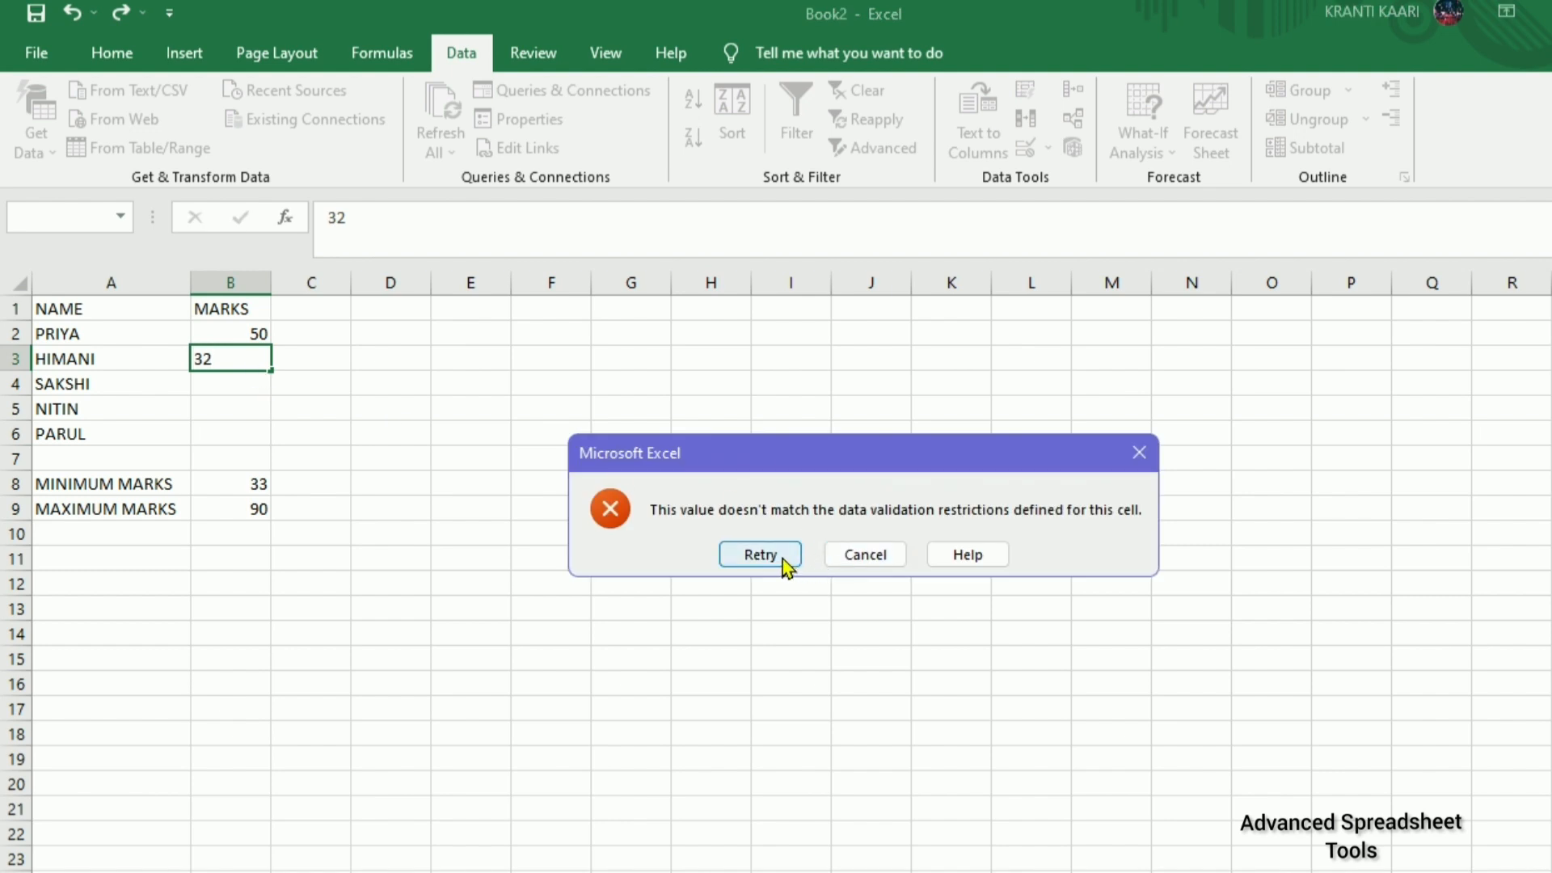
{"action": "left_click", "coordinate": [861, 553]}
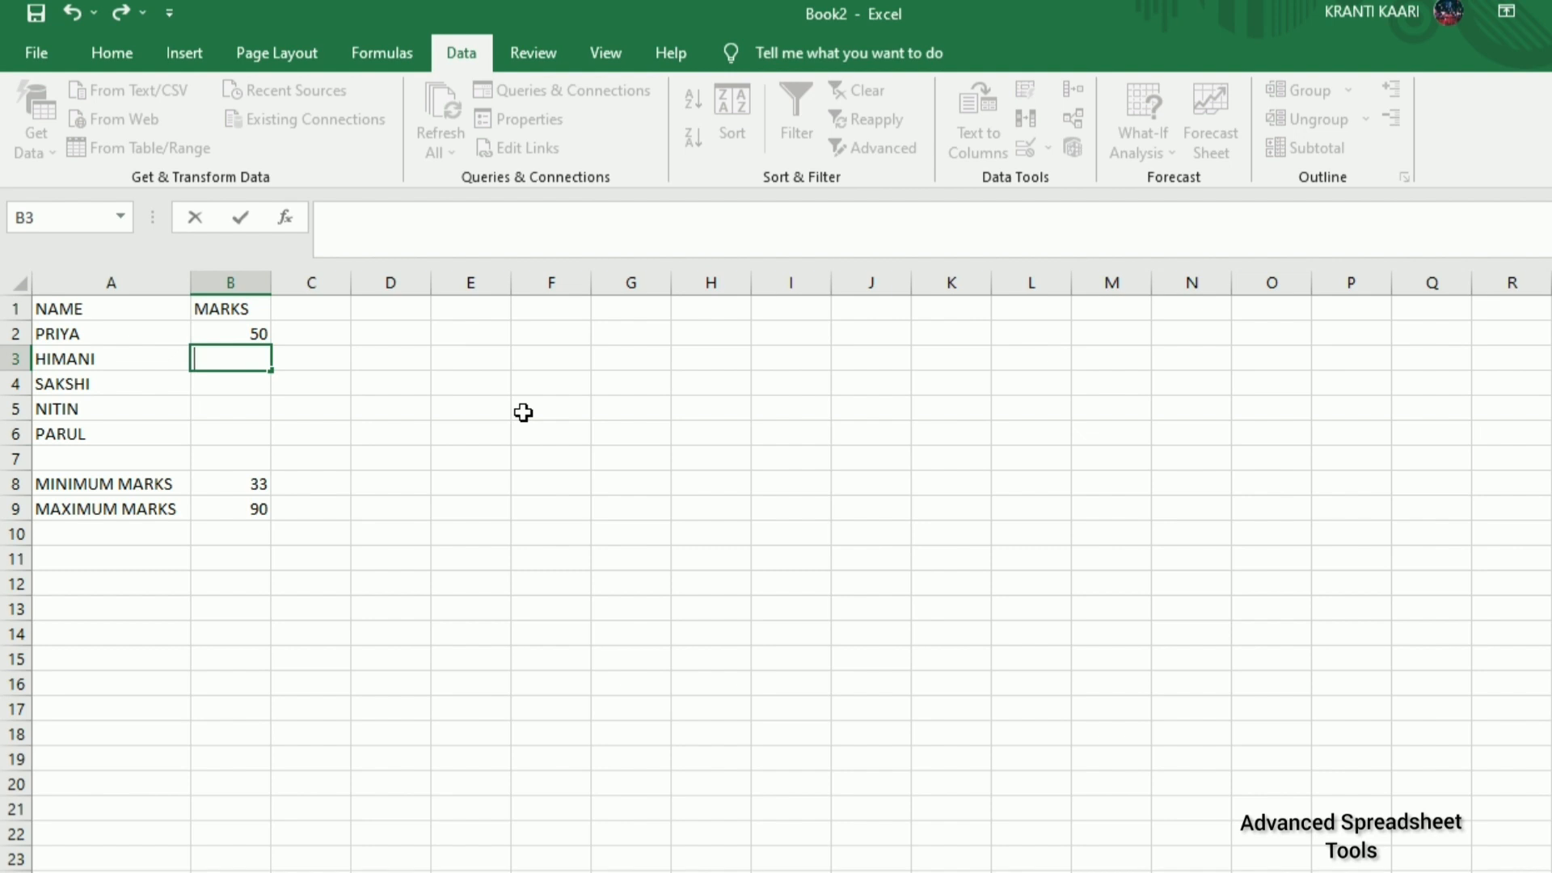
Attempt 91 for HIMANI in B3, clear the rejected value and enter 60 instead.
{"action": "type", "text": "91"}
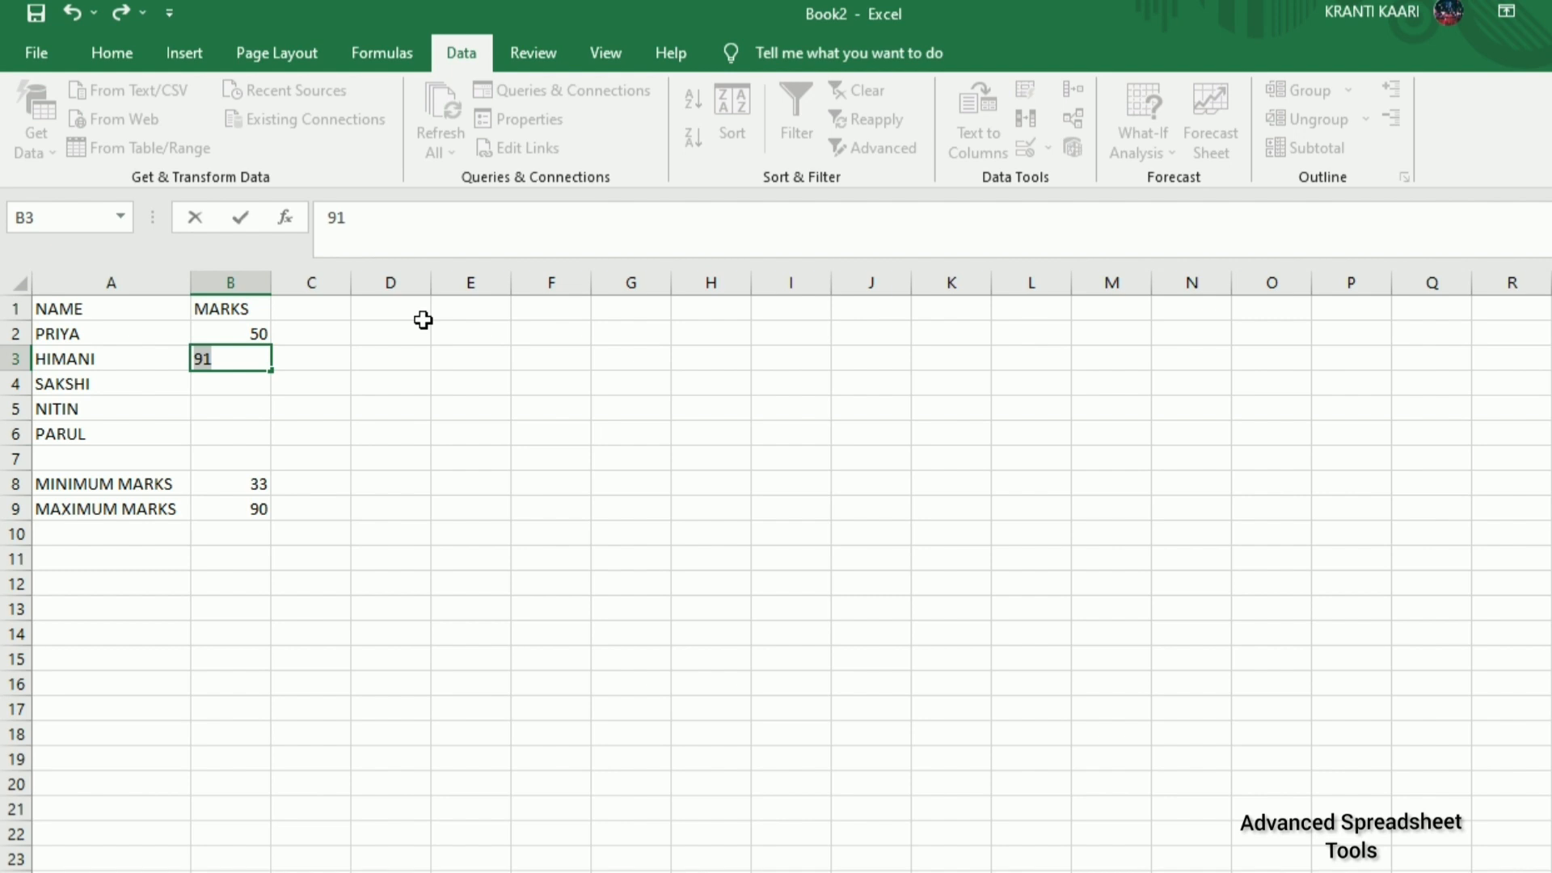
{"action": "key", "text": "Delete"}
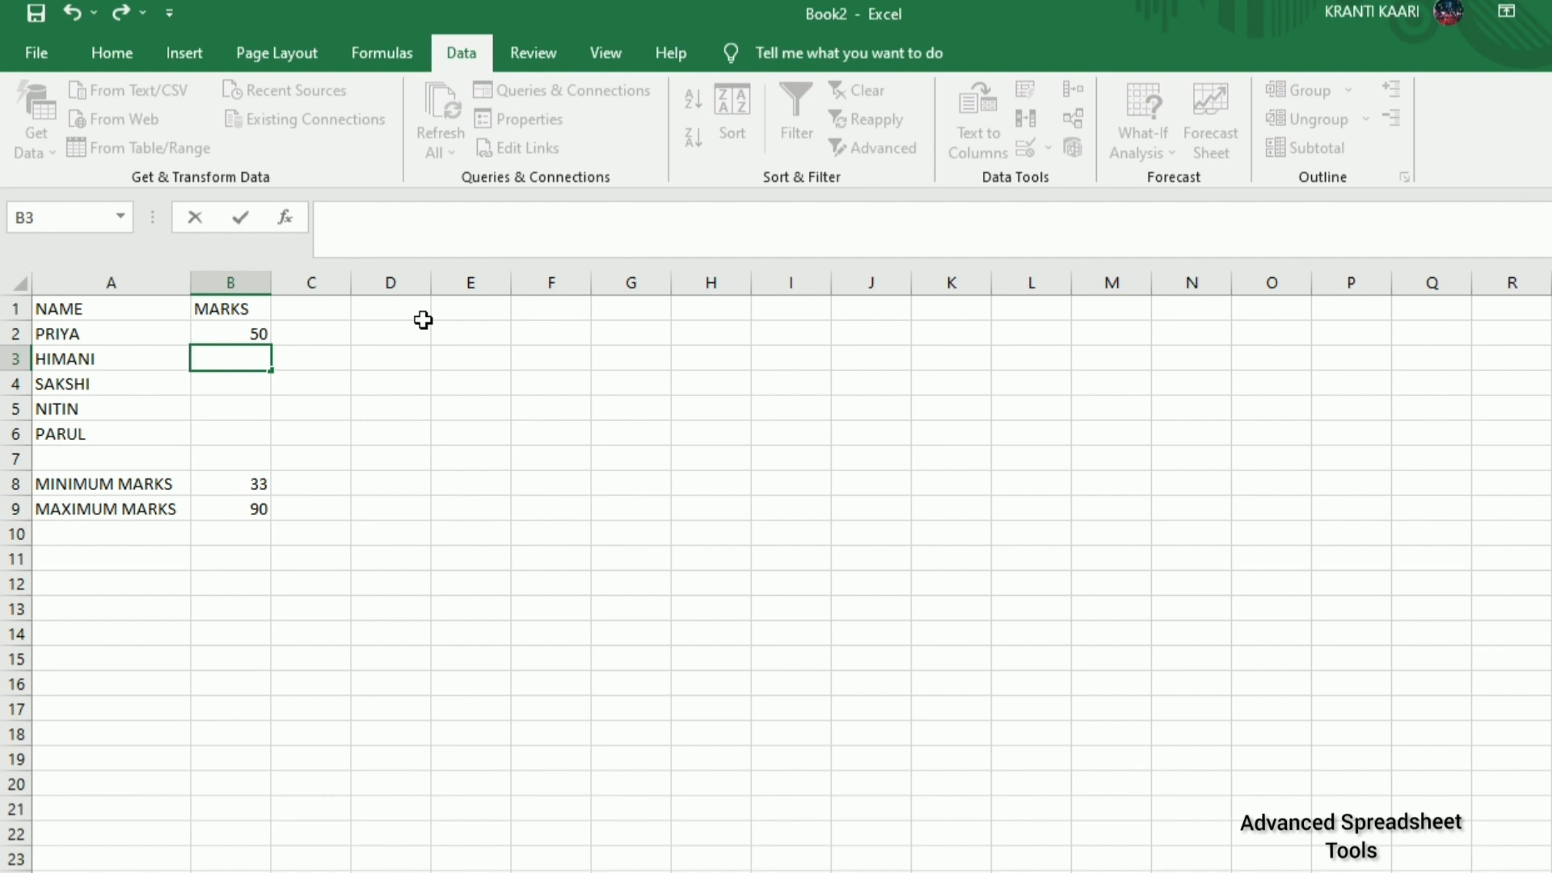
{"action": "type", "text": "60"}
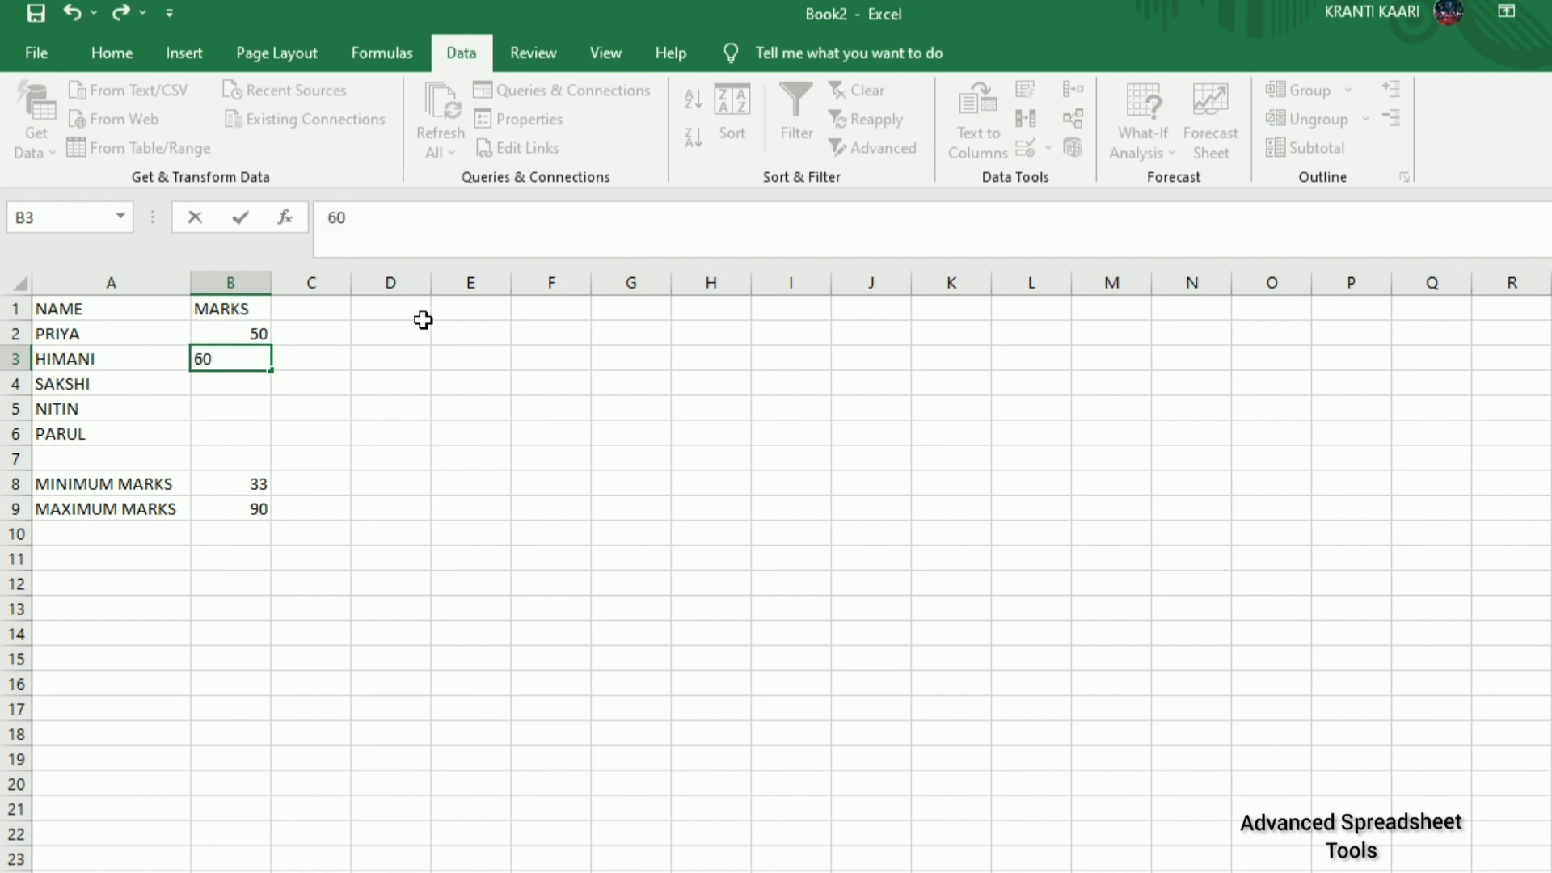